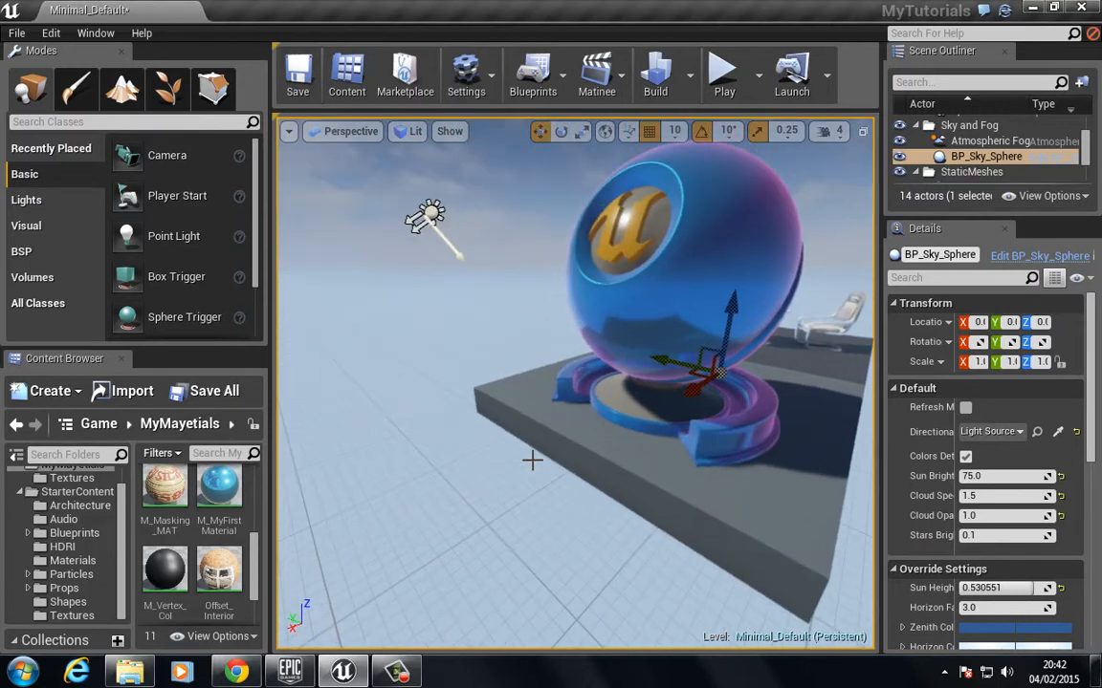
pyautogui.moveTo(453, 495)
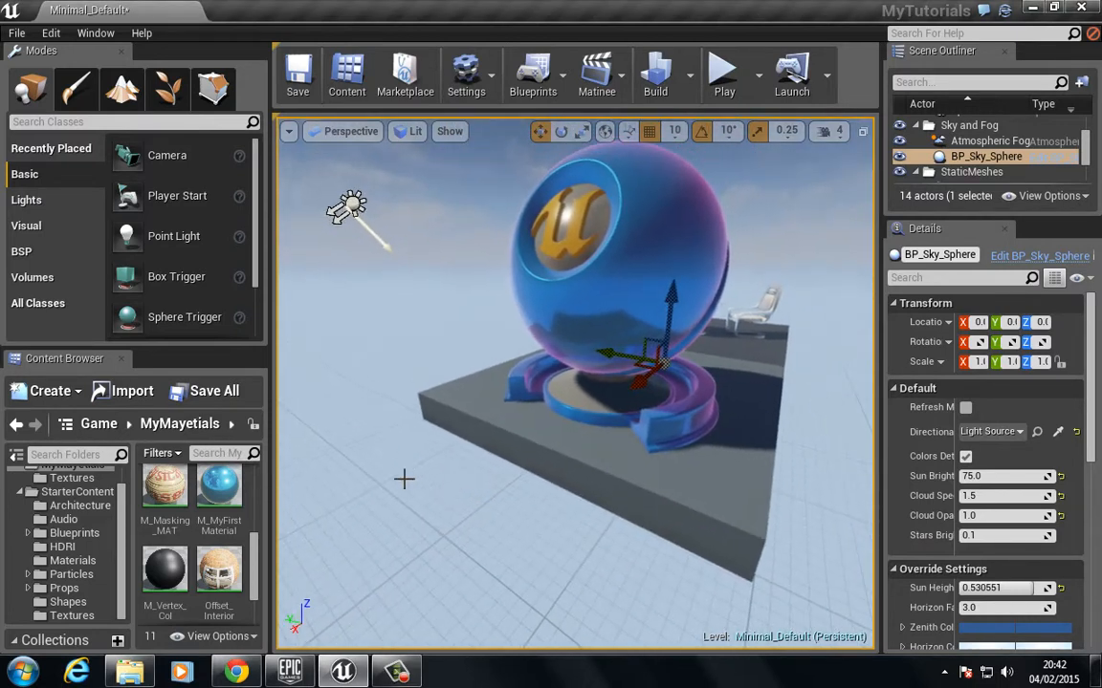
# Step: Open StarterContent Props and preview SM_Stairs in the Static Mesh Editor, orbiting before closing
pyautogui.scroll(-3)
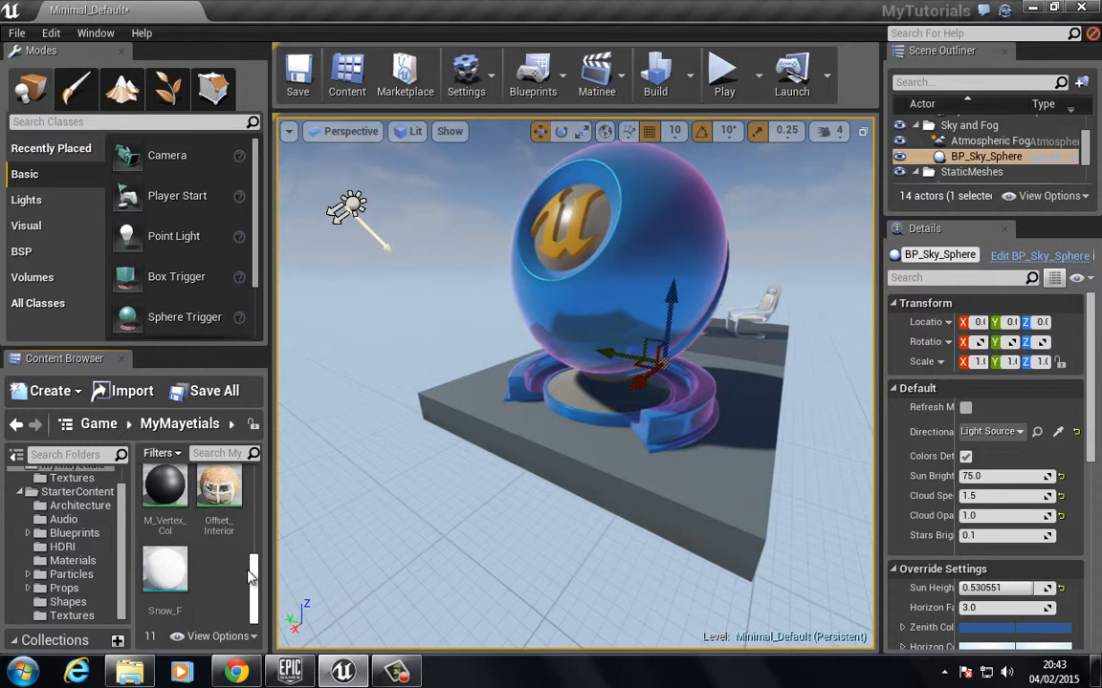
pyautogui.moveTo(219, 488)
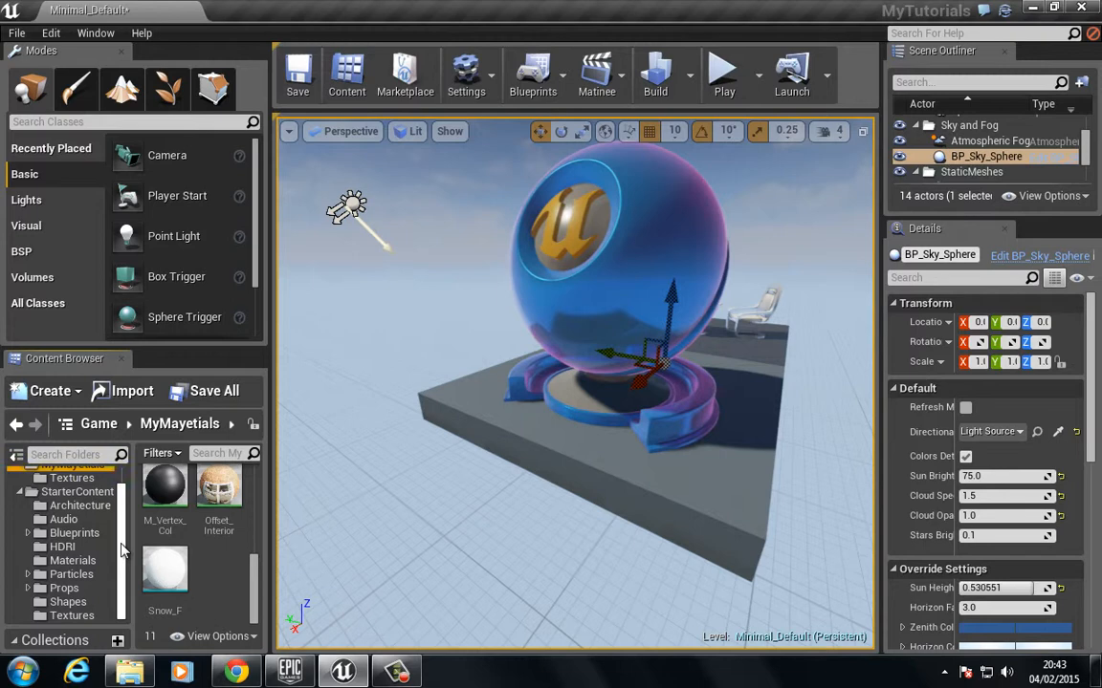
pyautogui.click(65, 588)
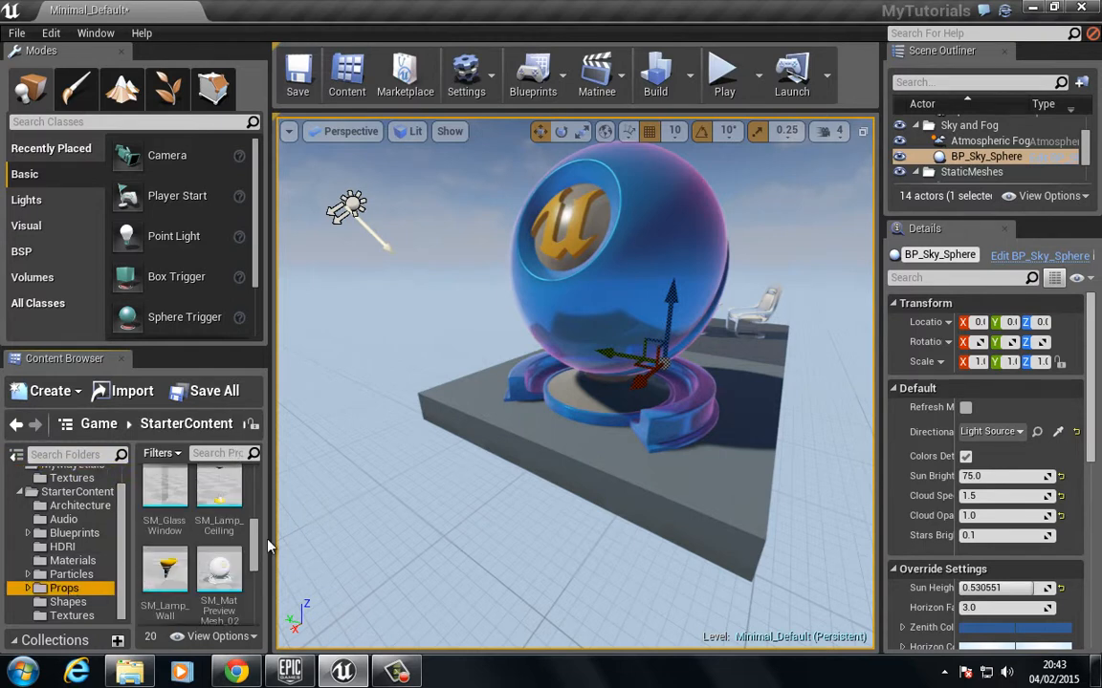
pyautogui.scroll(-3)
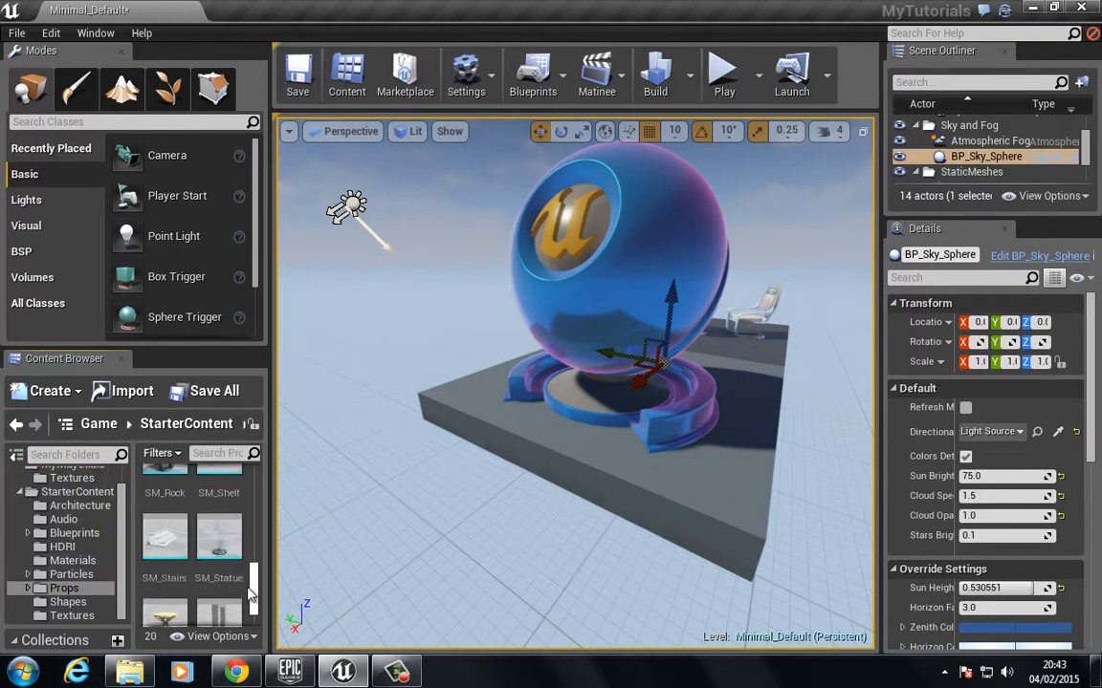
pyautogui.moveTo(165, 541)
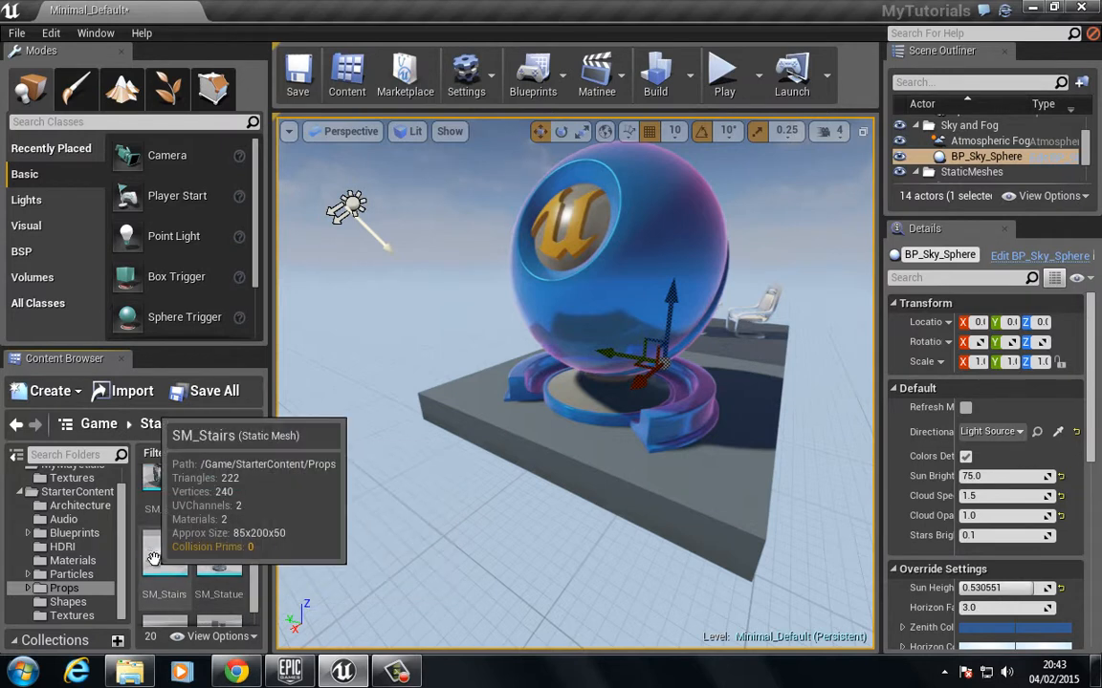
pyautogui.doubleClick(163, 569)
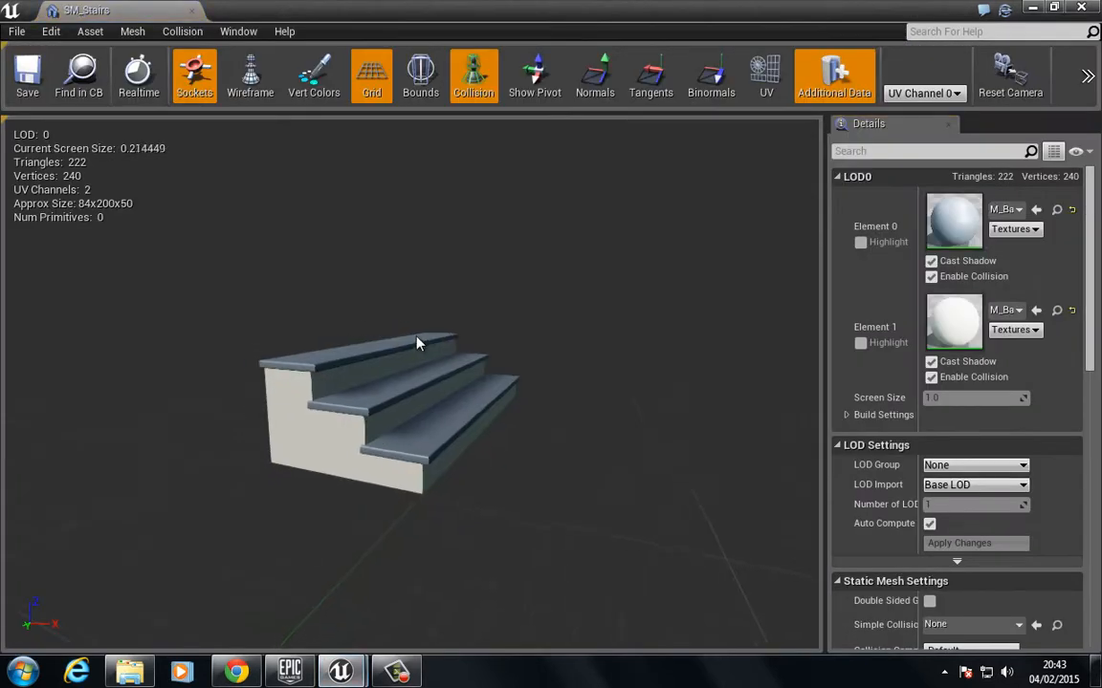
pyautogui.moveTo(416, 344); pyautogui.dragTo(272, 175)
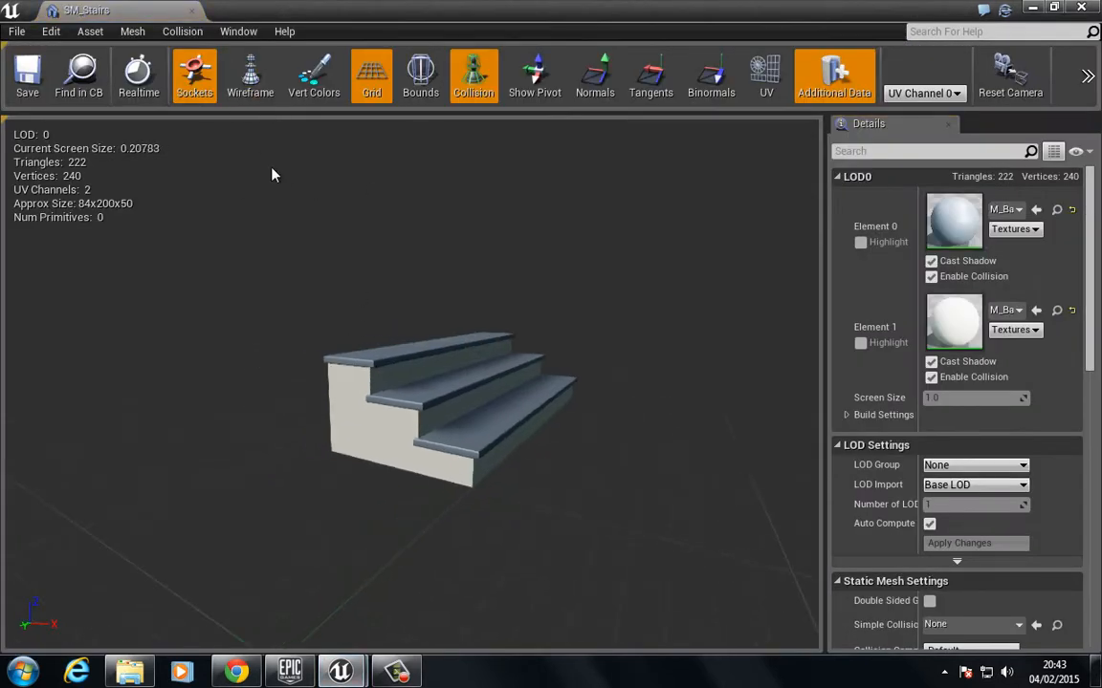
pyautogui.click(249, 75)
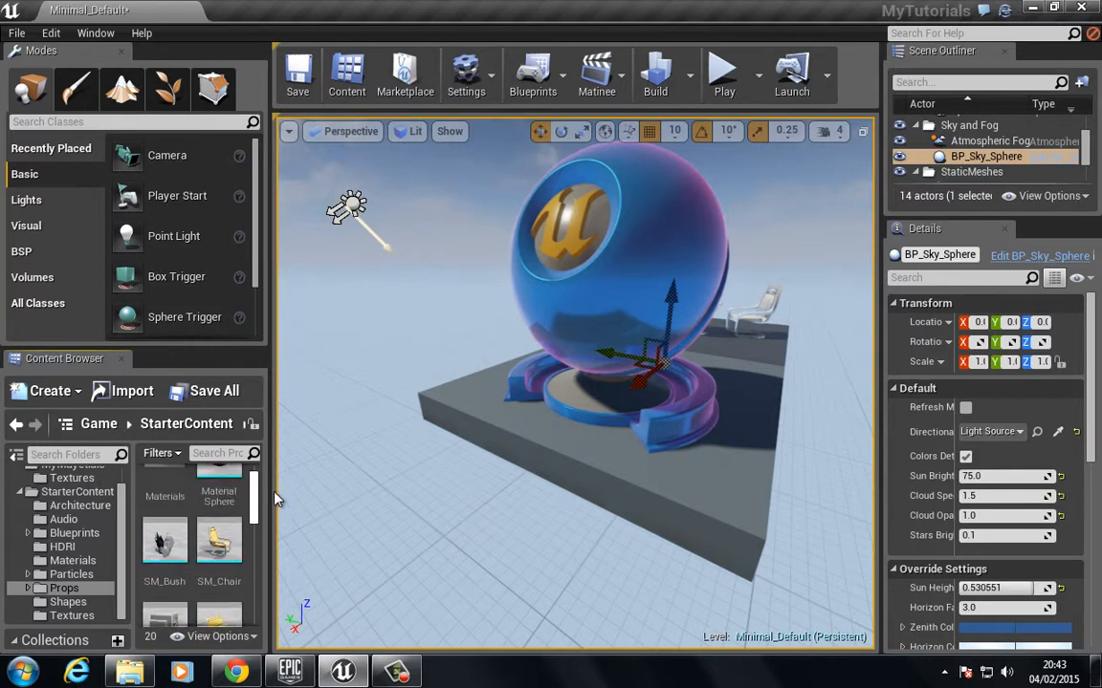
pyautogui.moveTo(165, 540)
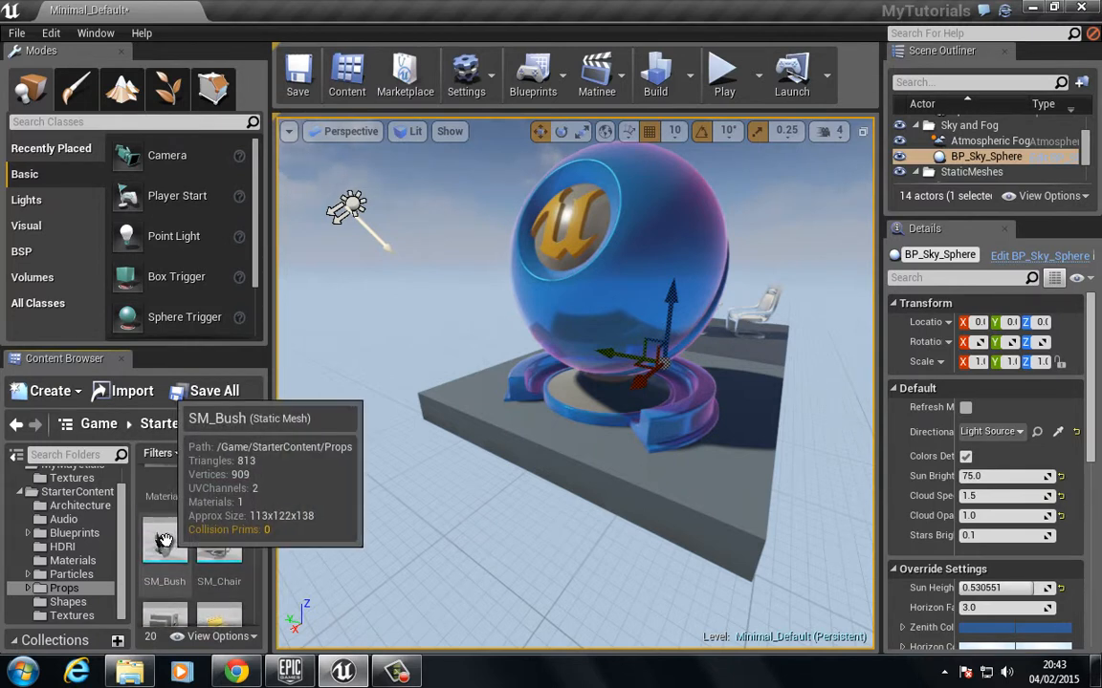
# Step: Inspect SM_Bush, then drag SM_Rock into the level beside the sky sphere
pyautogui.doubleClick(164, 541)
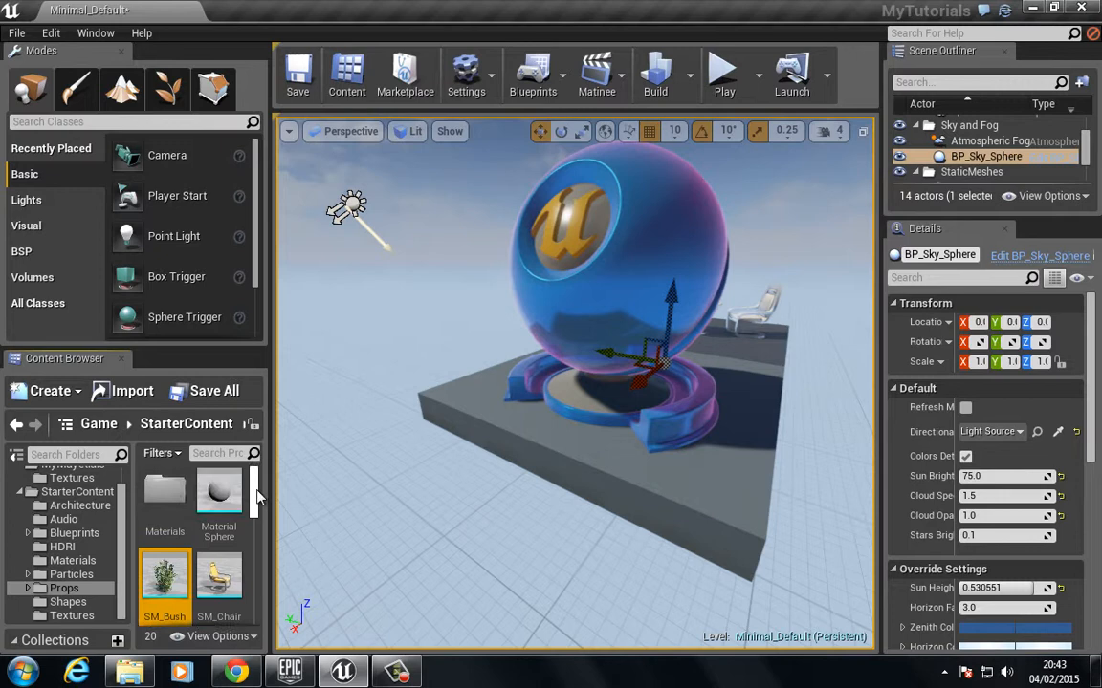
pyautogui.scroll(-3)
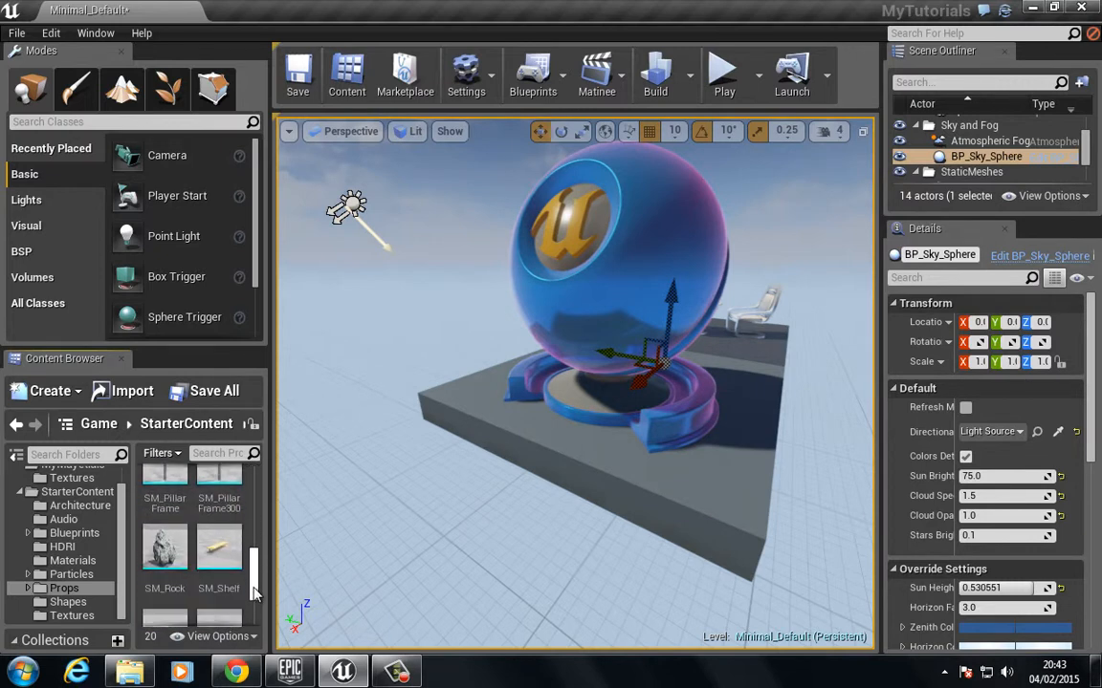
pyautogui.moveTo(165, 545); pyautogui.dragTo(495, 469)
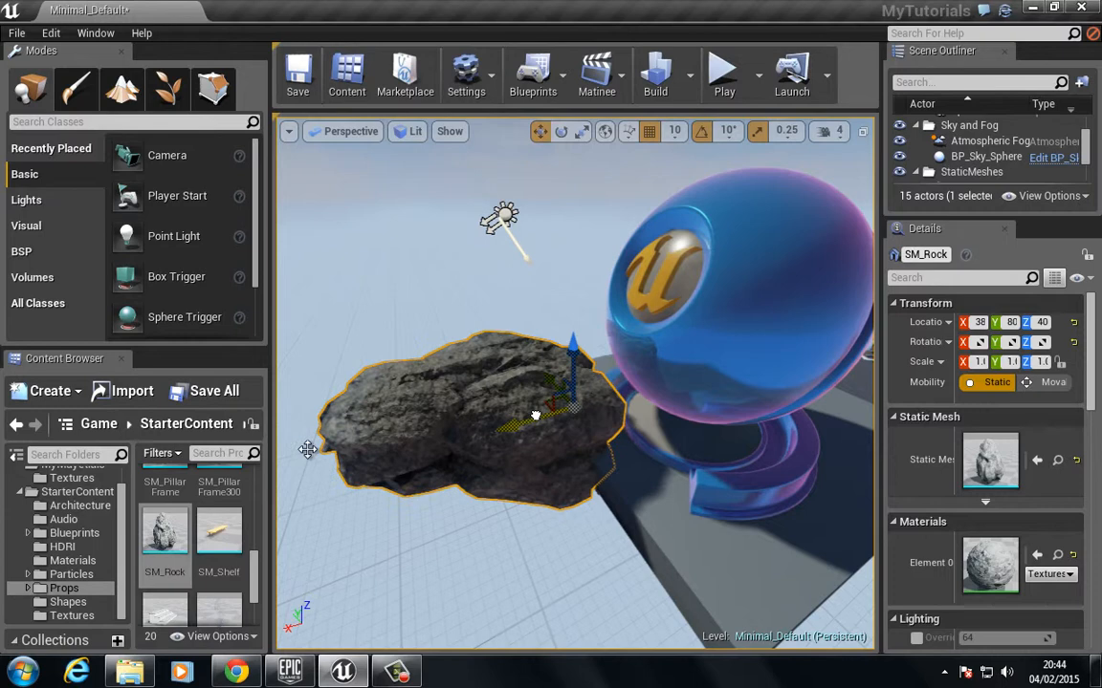
pyautogui.moveTo(462, 517)
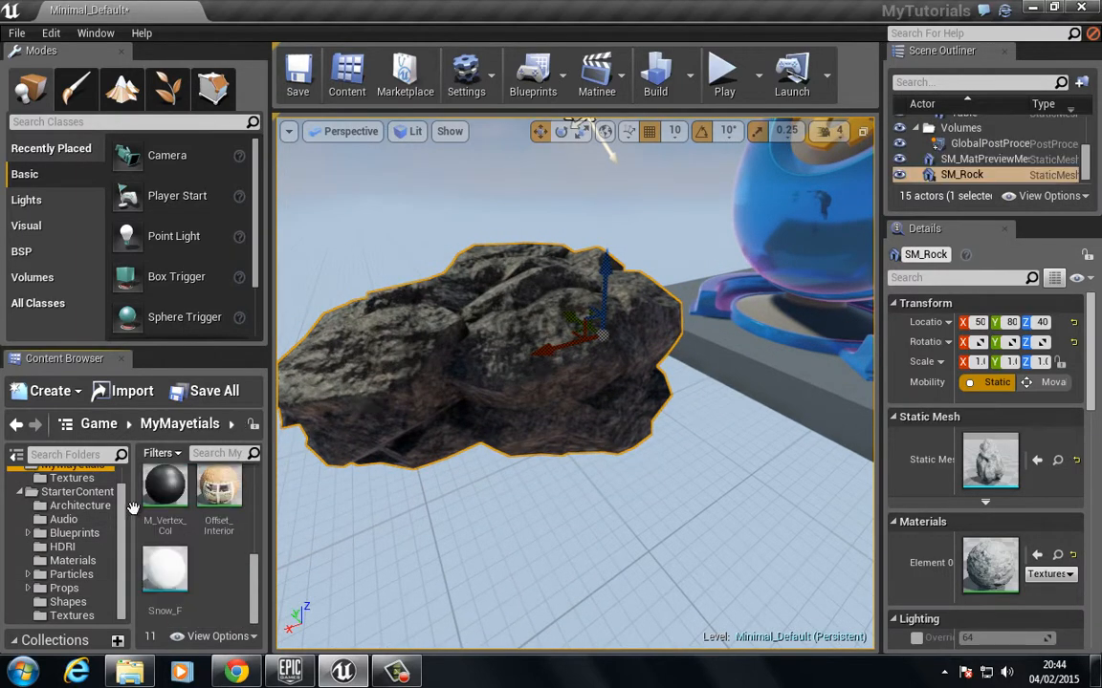
# Step: Create a new Material asset named M_Vertex in the MyMayetials folder
pyautogui.rightClick(134, 507)
pyautogui.write('M_Vertex')
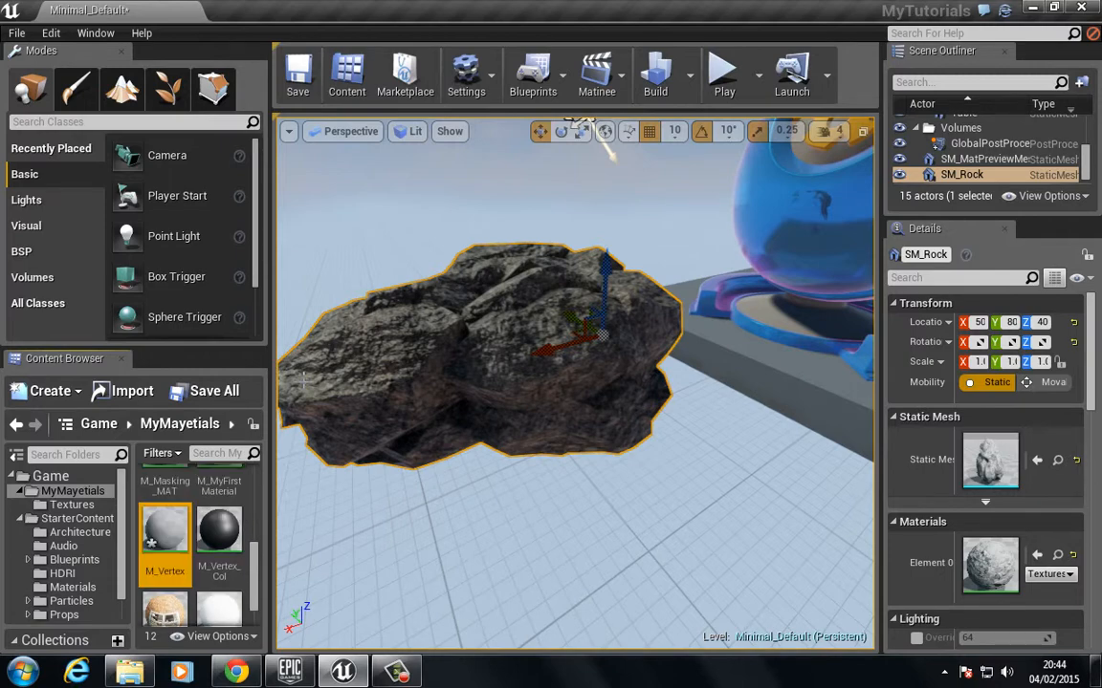
# Step: Open M_Vertex and set its two Constant3Vector nodes to dark red and blue
pyautogui.doubleClick(164, 527)
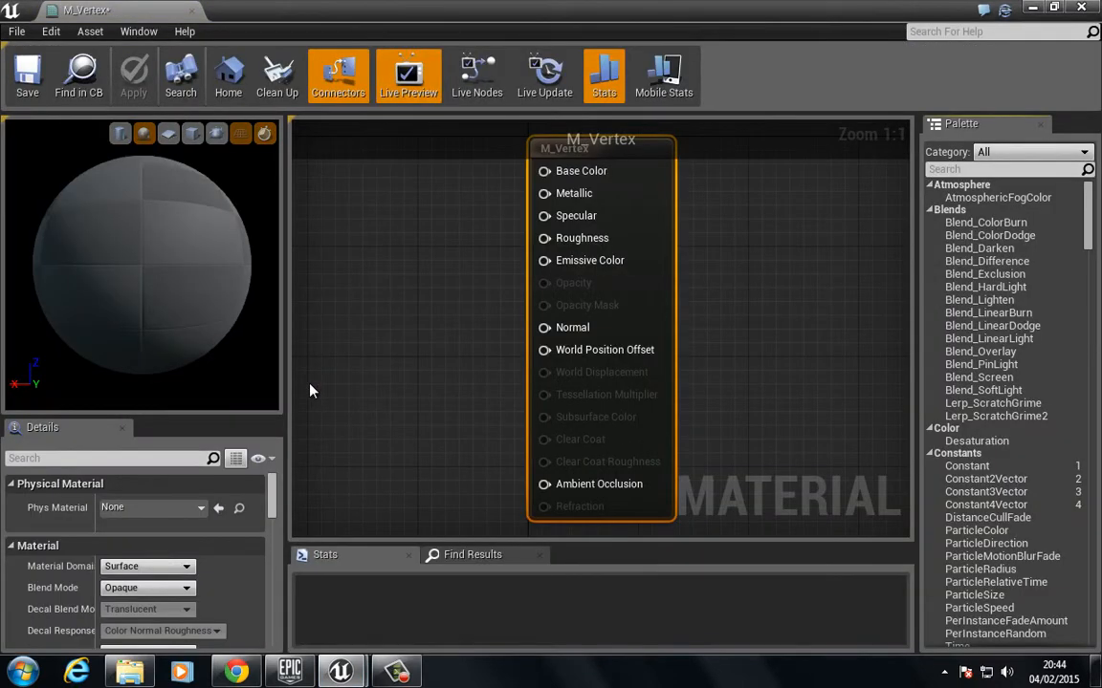
pyautogui.scroll(-3)
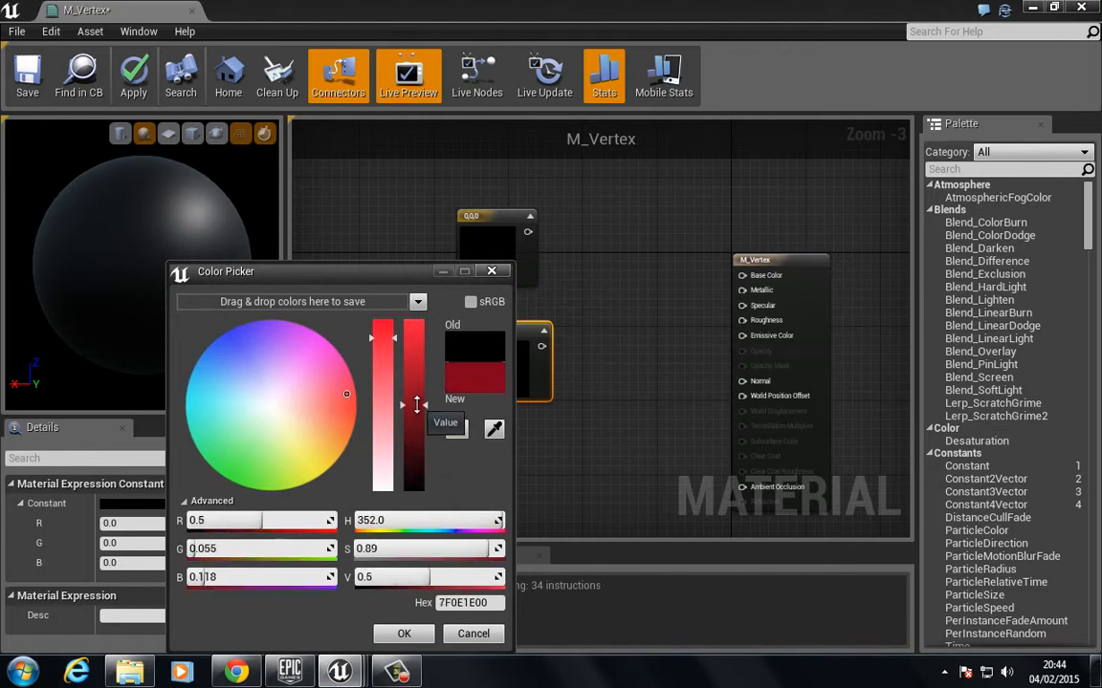
pyautogui.click(403, 633)
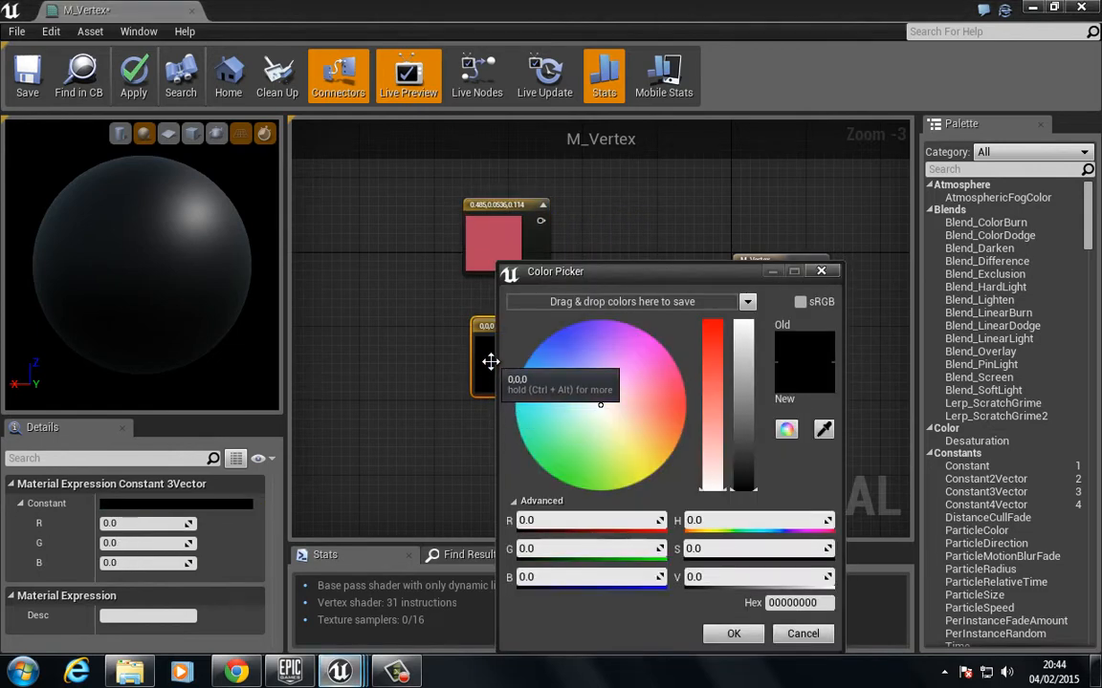
pyautogui.click(746, 474)
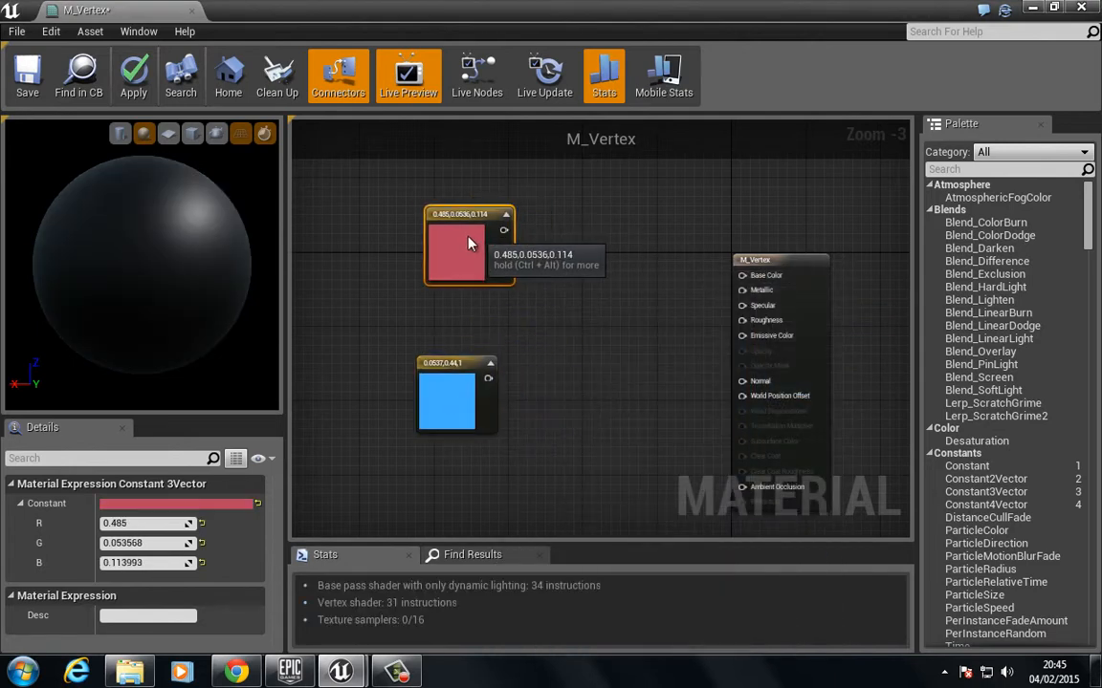
pyautogui.click(564, 292)
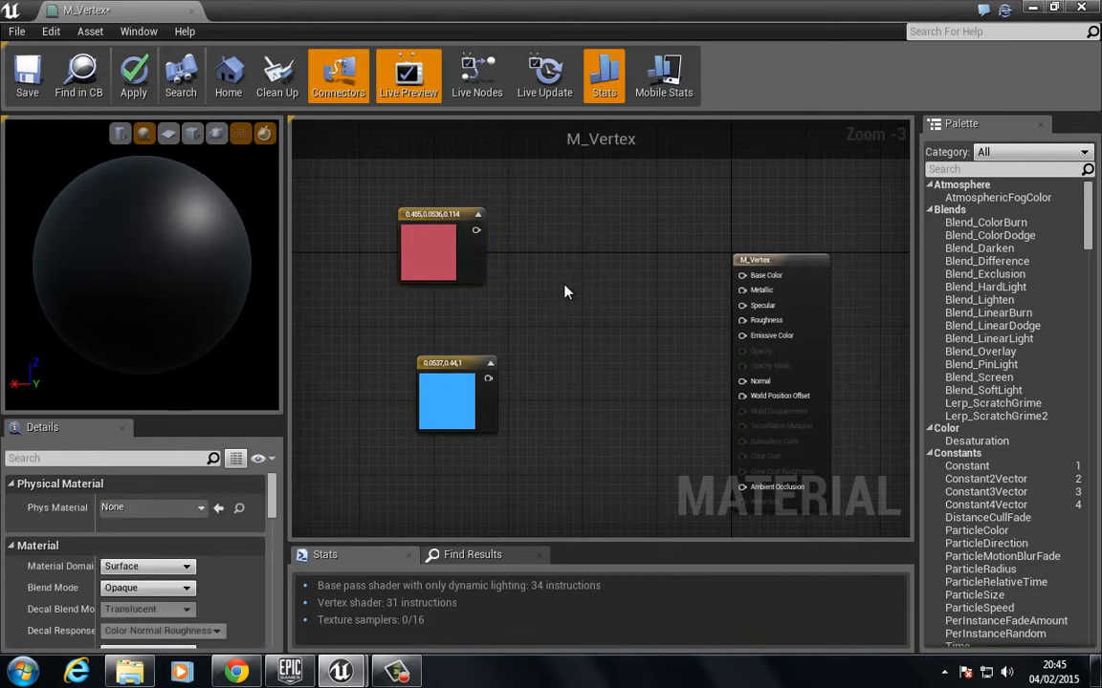
# Step: Add a VertexColor node, Lerp red/blue by its alpha, Multiply by RGB into Base Color
pyautogui.click(447, 397)
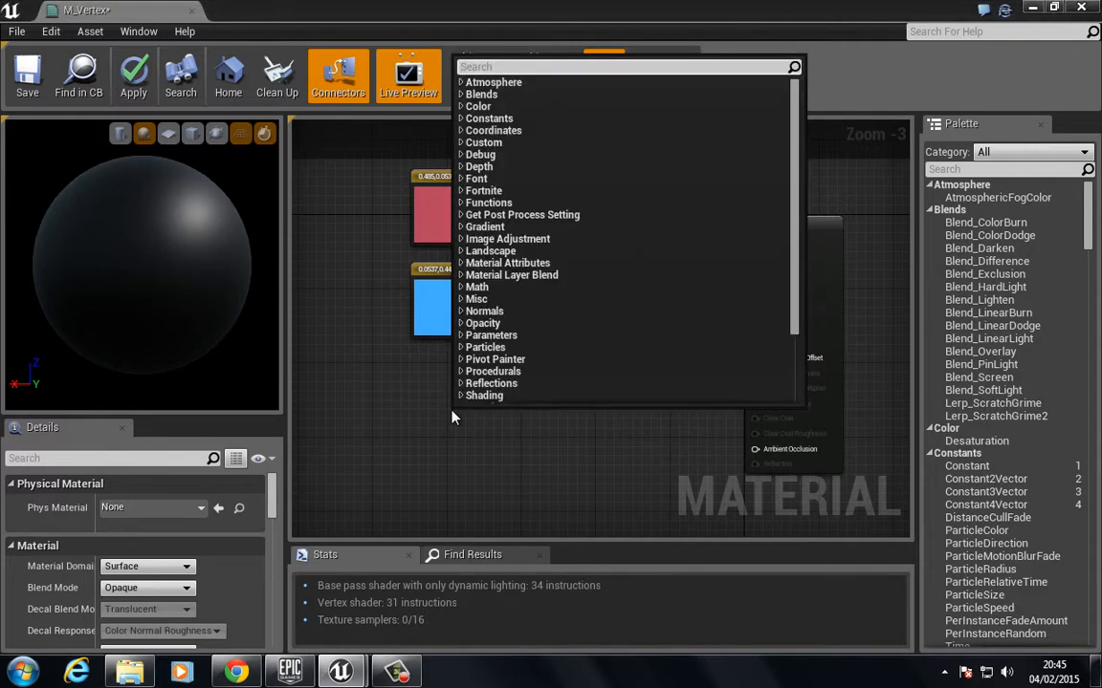
pyautogui.write('vet')
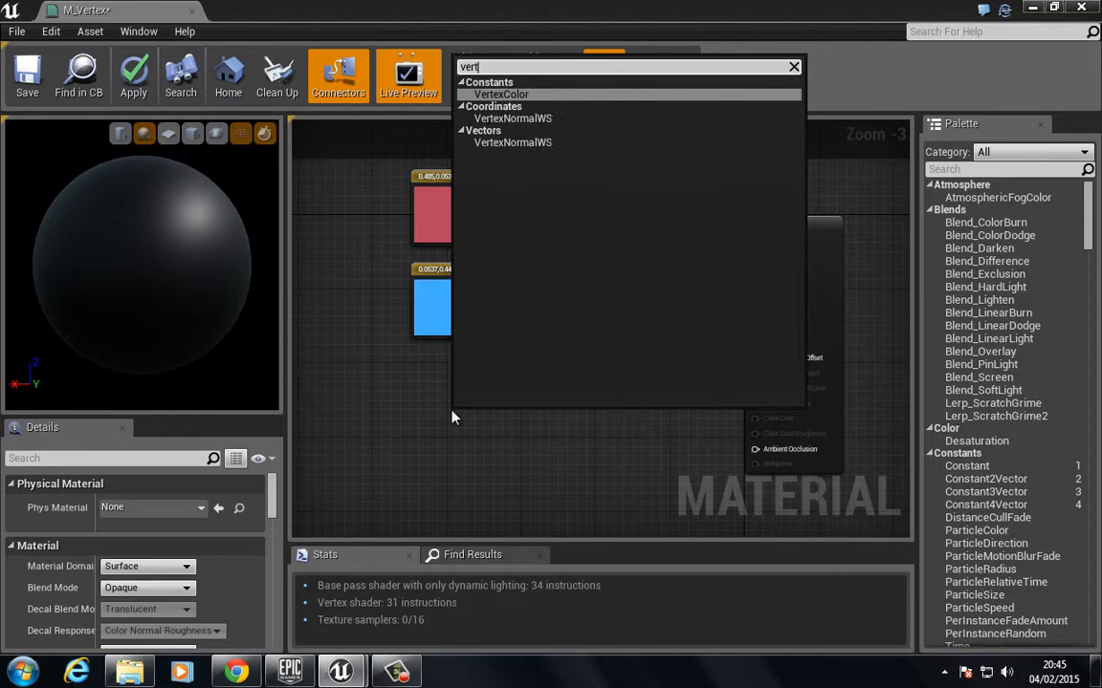
pyautogui.moveTo(530, 105)
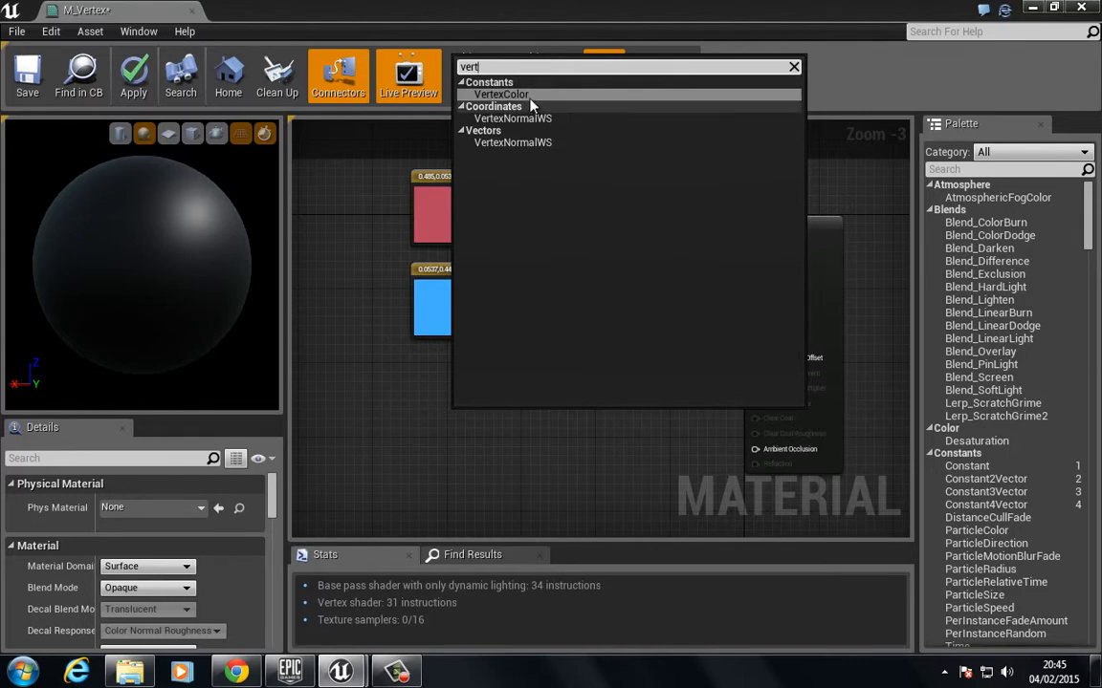
pyautogui.click(501, 94)
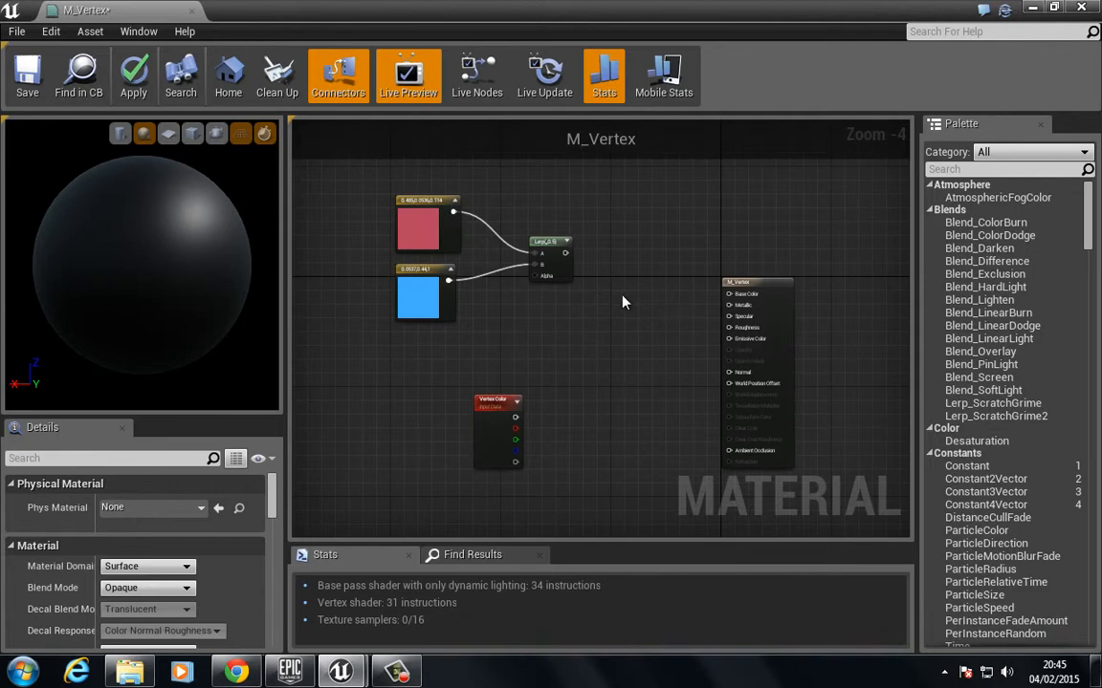
pyautogui.click(646, 300)
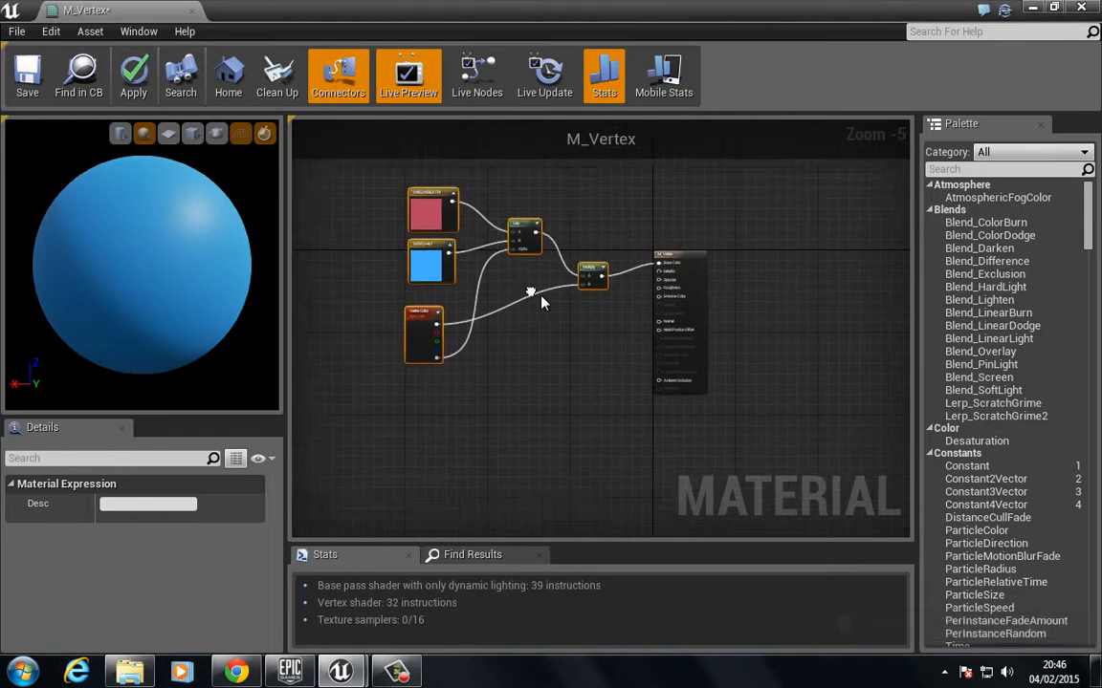
pyautogui.scroll(-3)
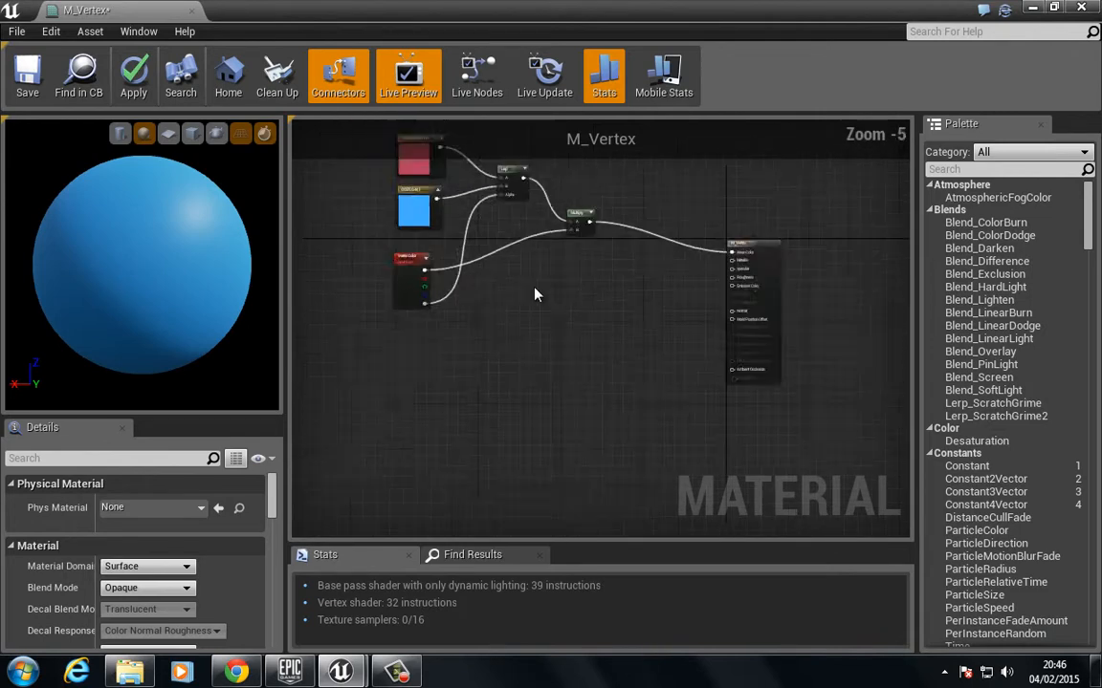
pyautogui.scroll(-3)
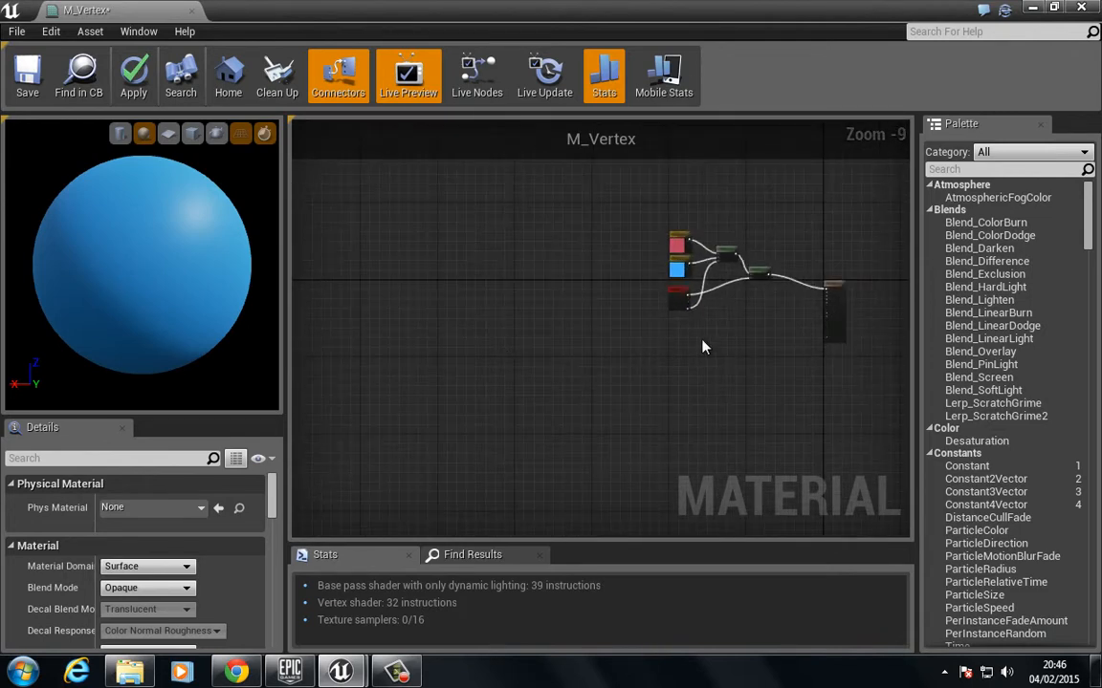
pyautogui.scroll(3)
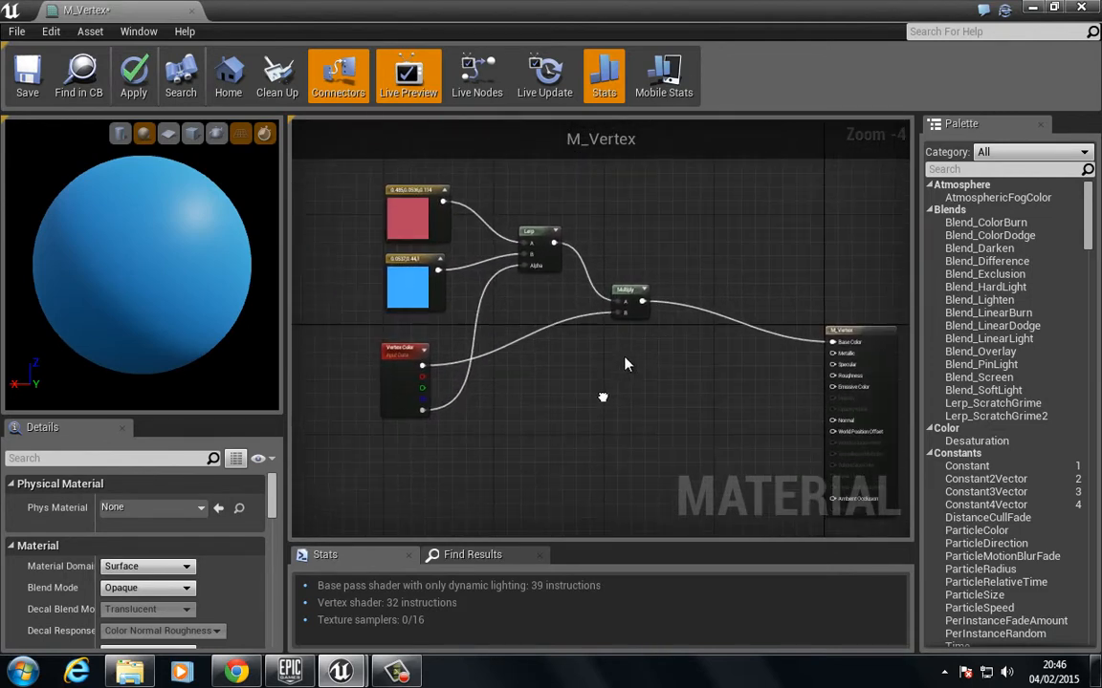
pyautogui.moveTo(26, 74)
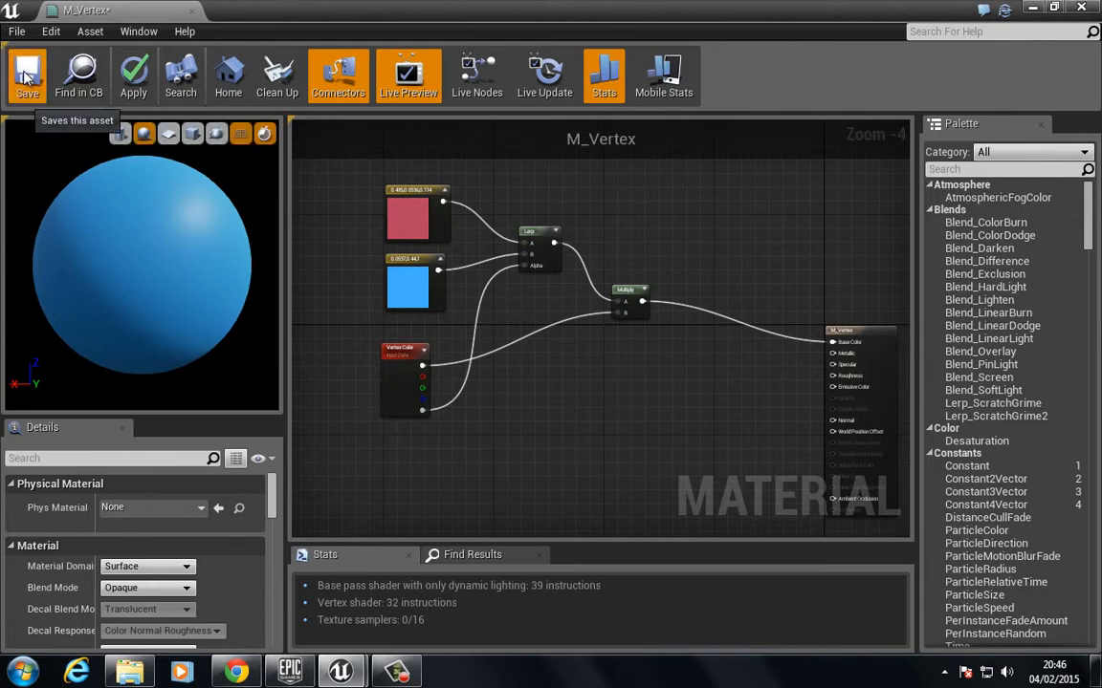
# Step: Save the M_Vertex material so the rock appears blue in the viewport
pyautogui.click(26, 75)
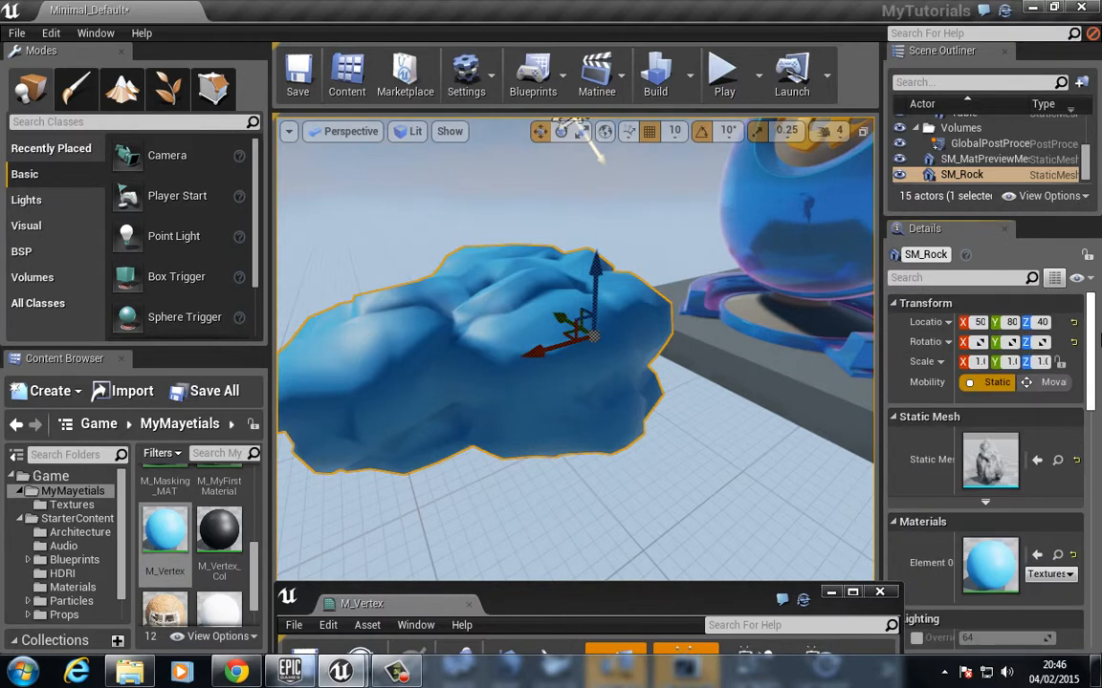
pyautogui.moveTo(76, 88)
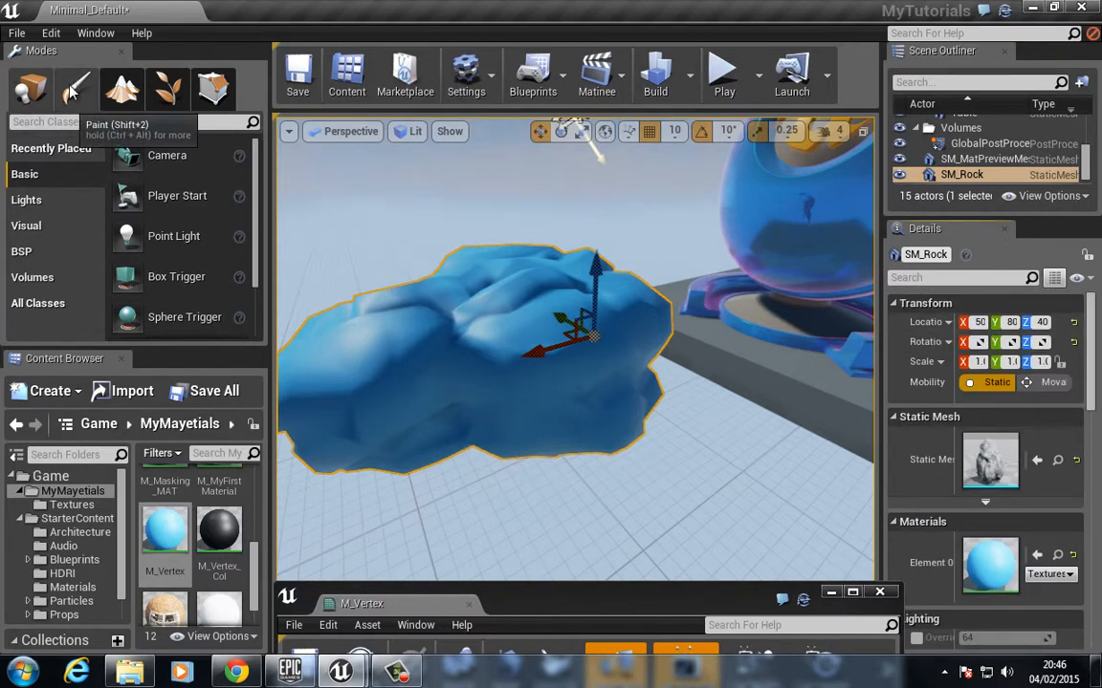
# Step: Enter Paint mode with Red, Green and Blue unchecked and brush radius 40
pyautogui.click(76, 89)
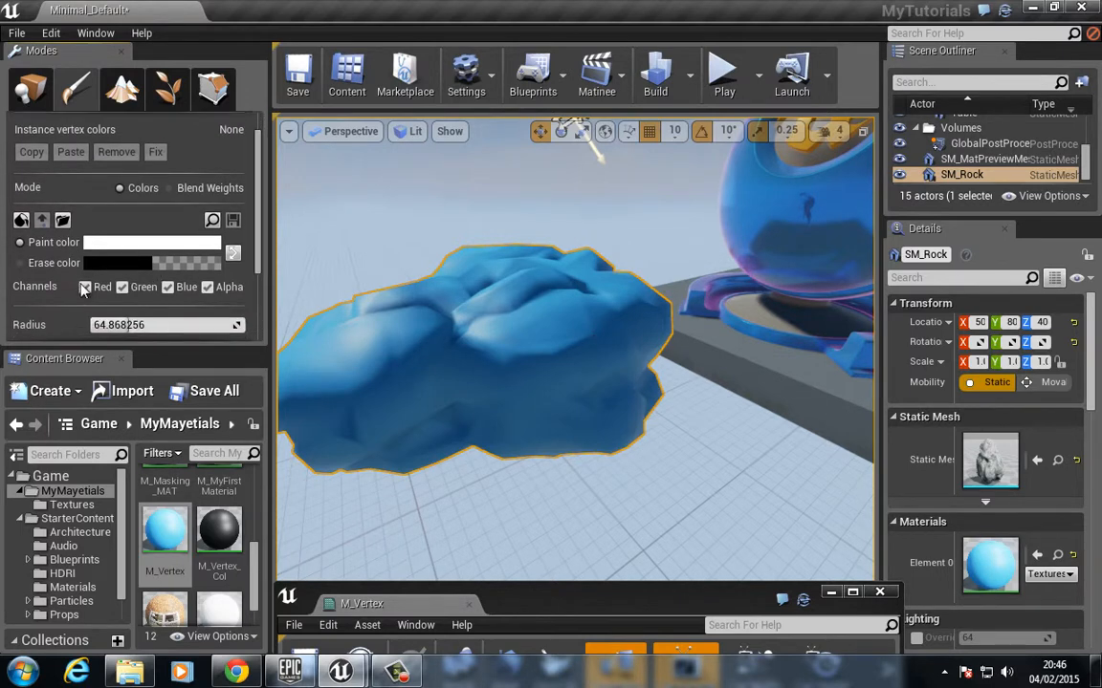
pyautogui.click(84, 287)
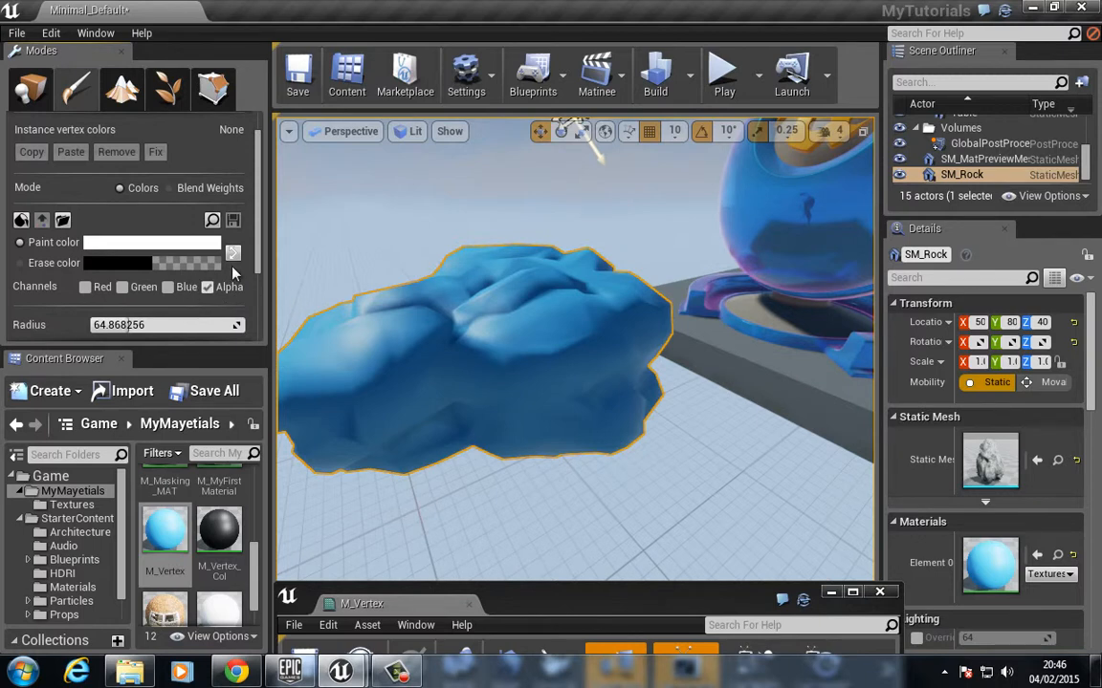
pyautogui.moveTo(201, 359)
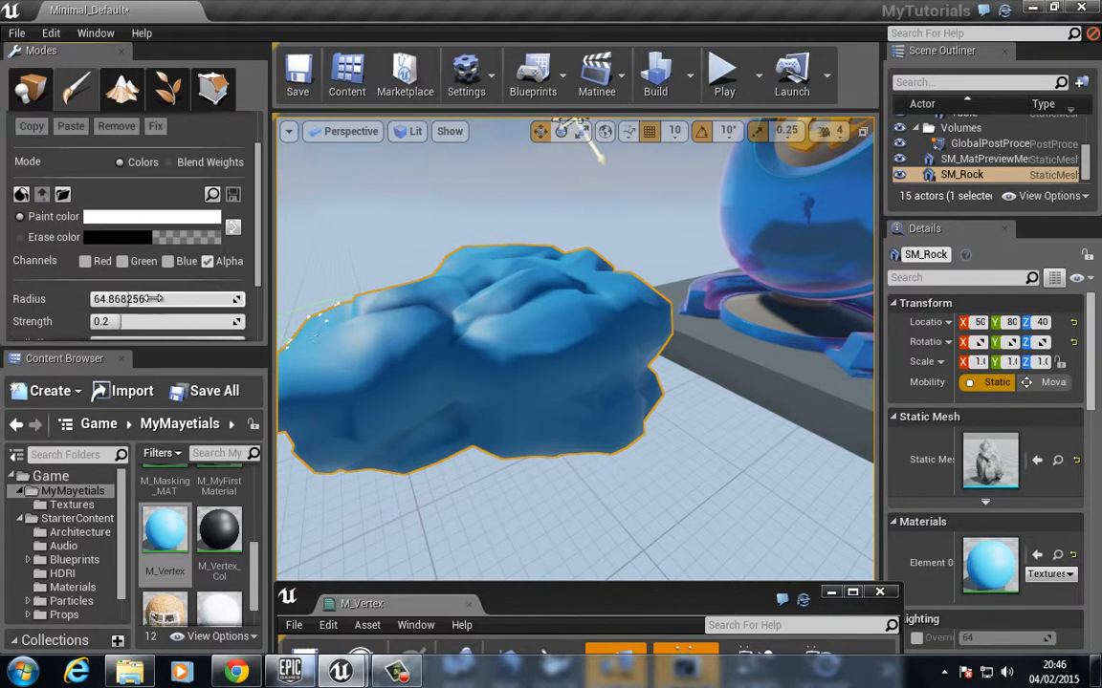
pyautogui.click(153, 299)
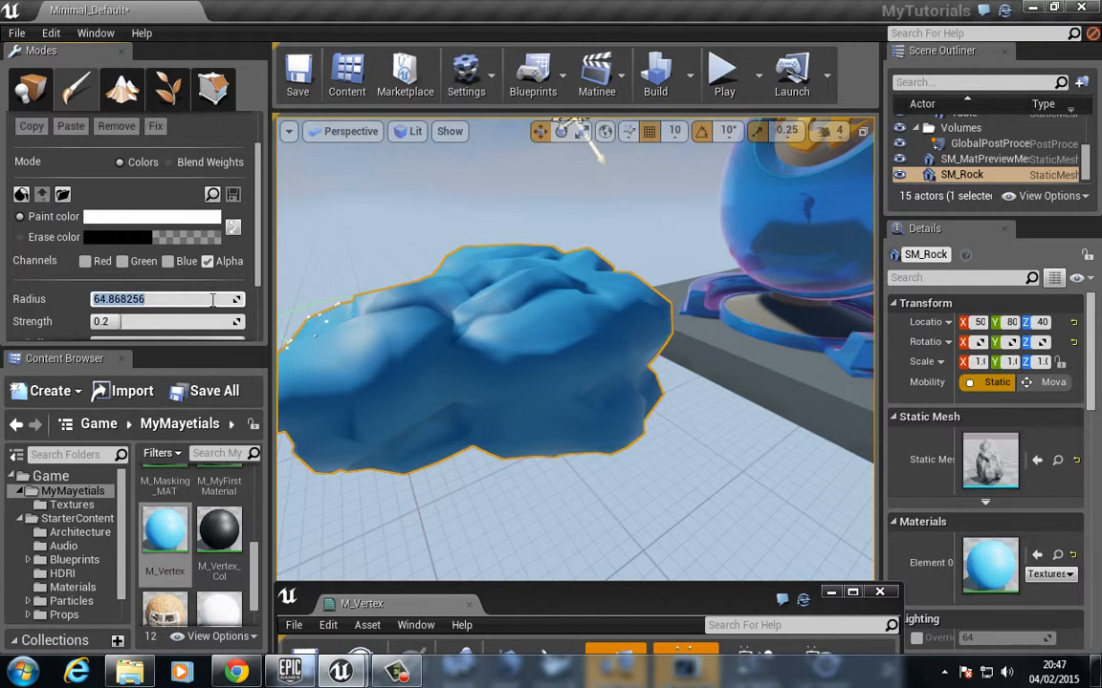
pyautogui.write('40.0')
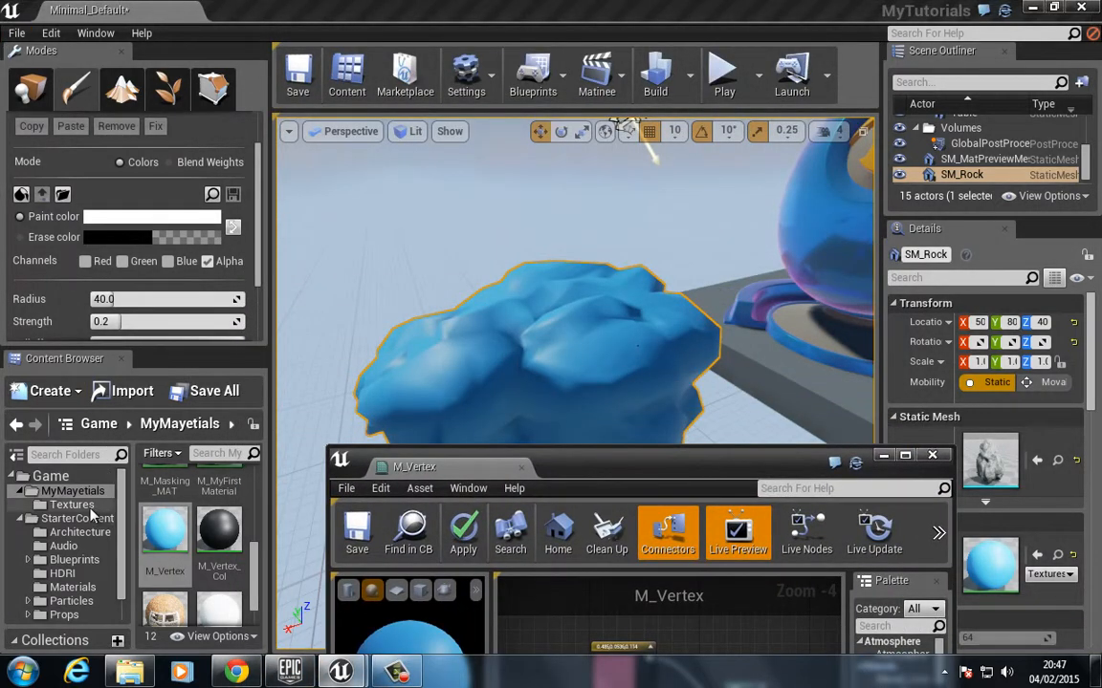
# Step: Search 'rock' in StarterContent, add a rock Texture Sample to M_Vertex, return to MyMayetials
pyautogui.click(77, 519)
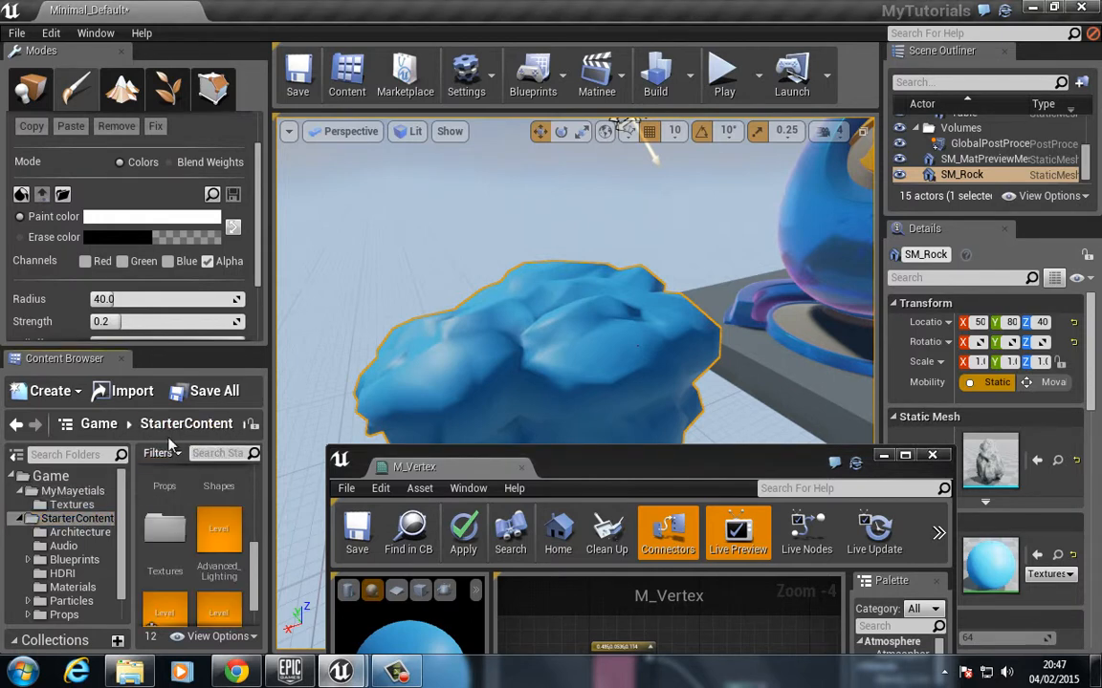
pyautogui.write('rock')
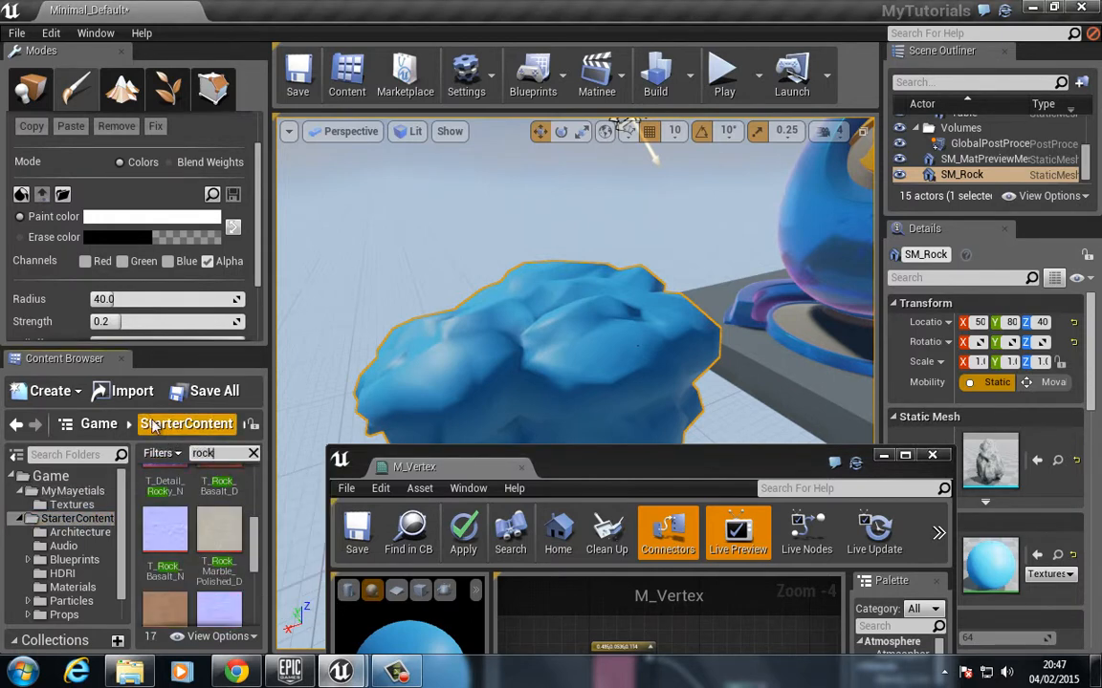
pyautogui.scroll(-3)
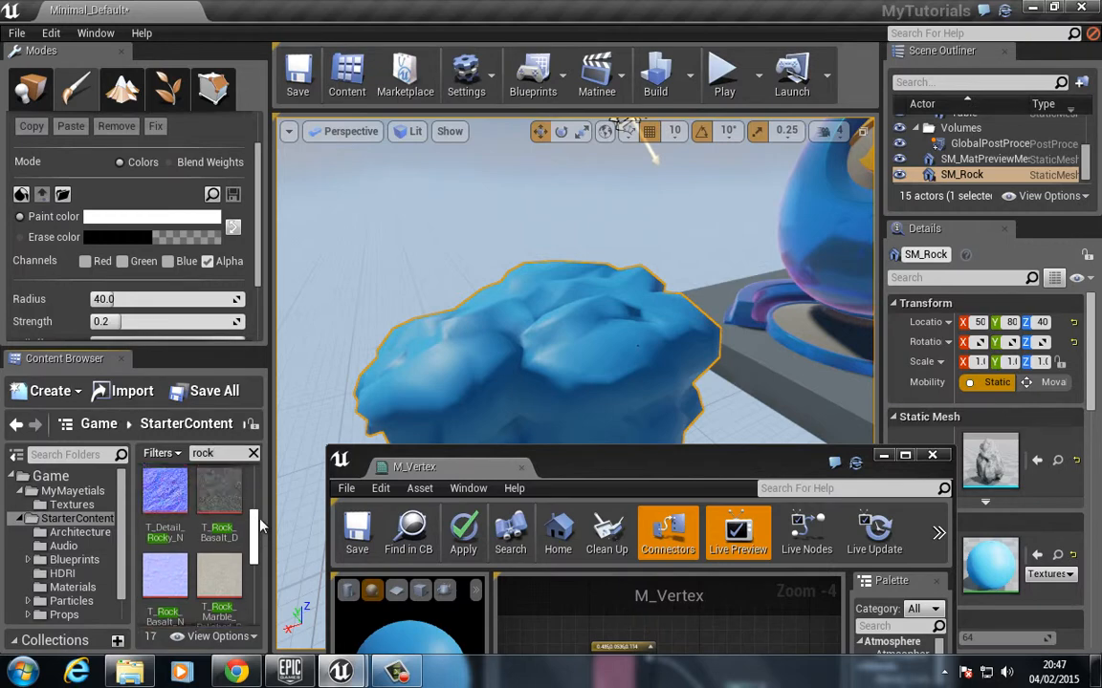
pyautogui.scroll(-3)
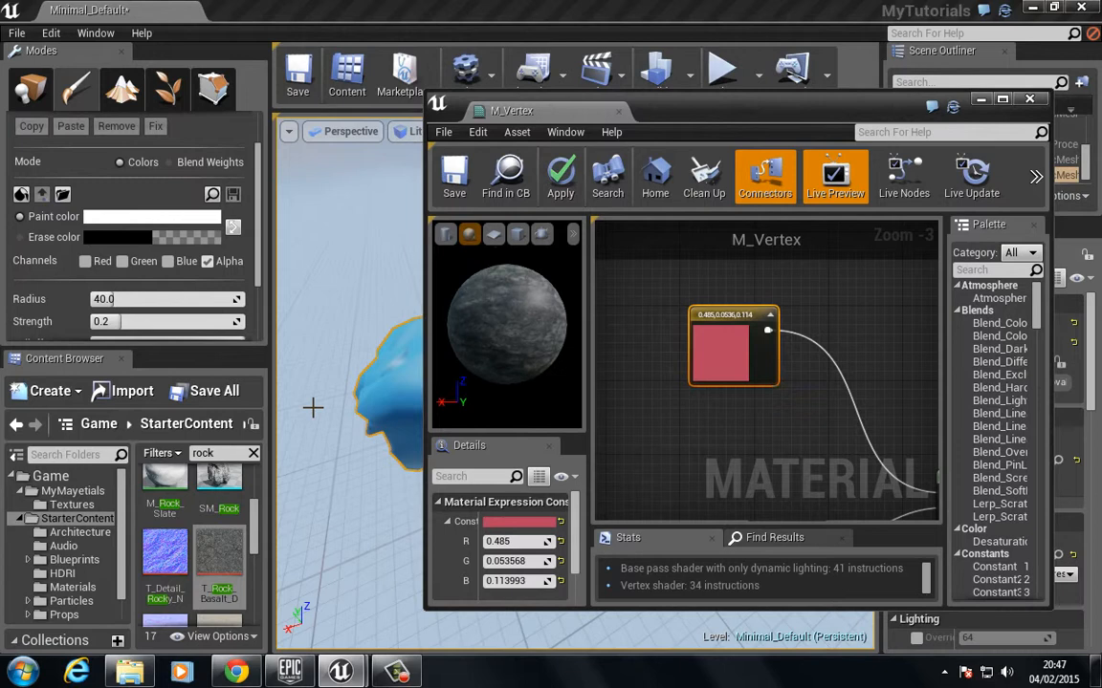
pyautogui.scroll(-3)
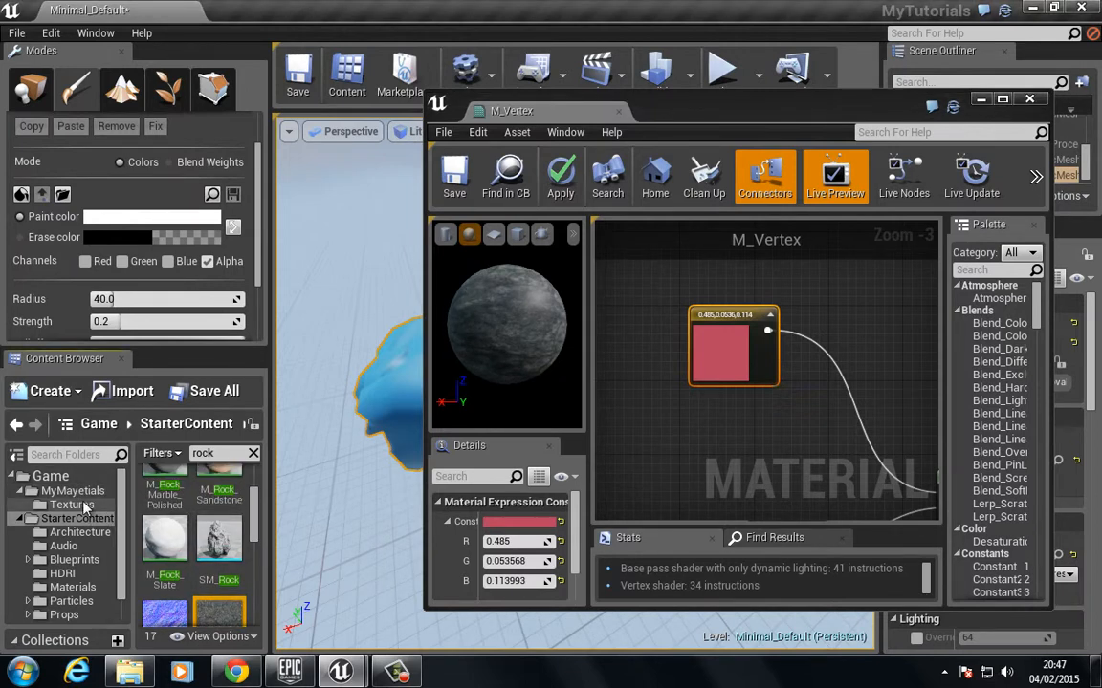
pyautogui.click(71, 505)
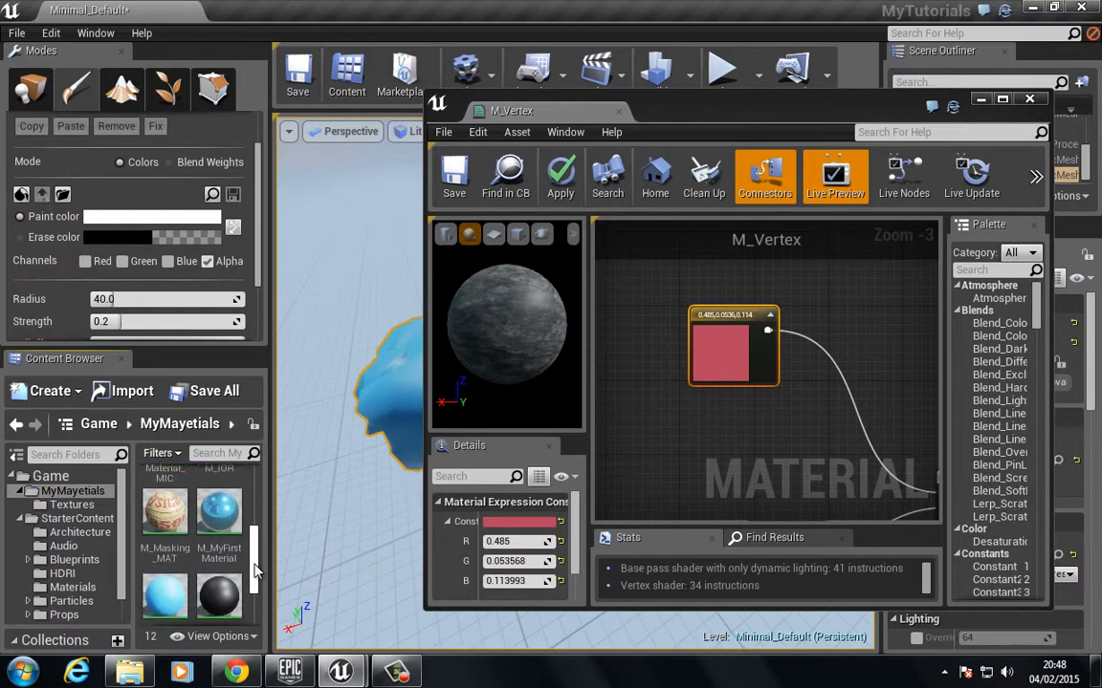
pyautogui.scroll(-3)
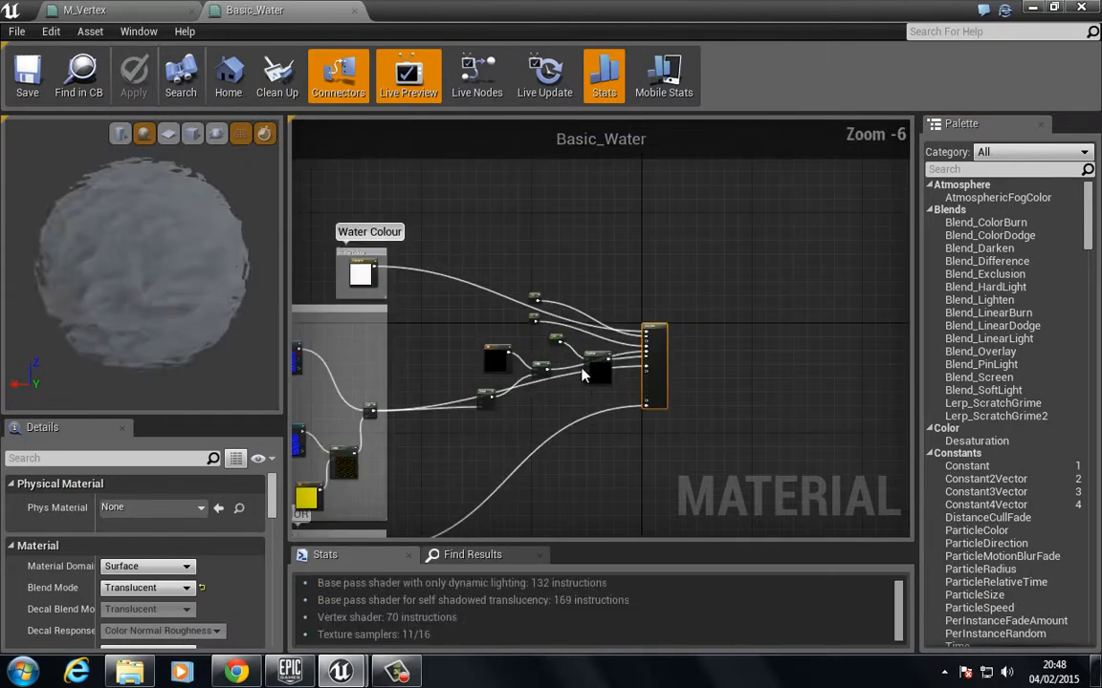
pyautogui.scroll(-3)
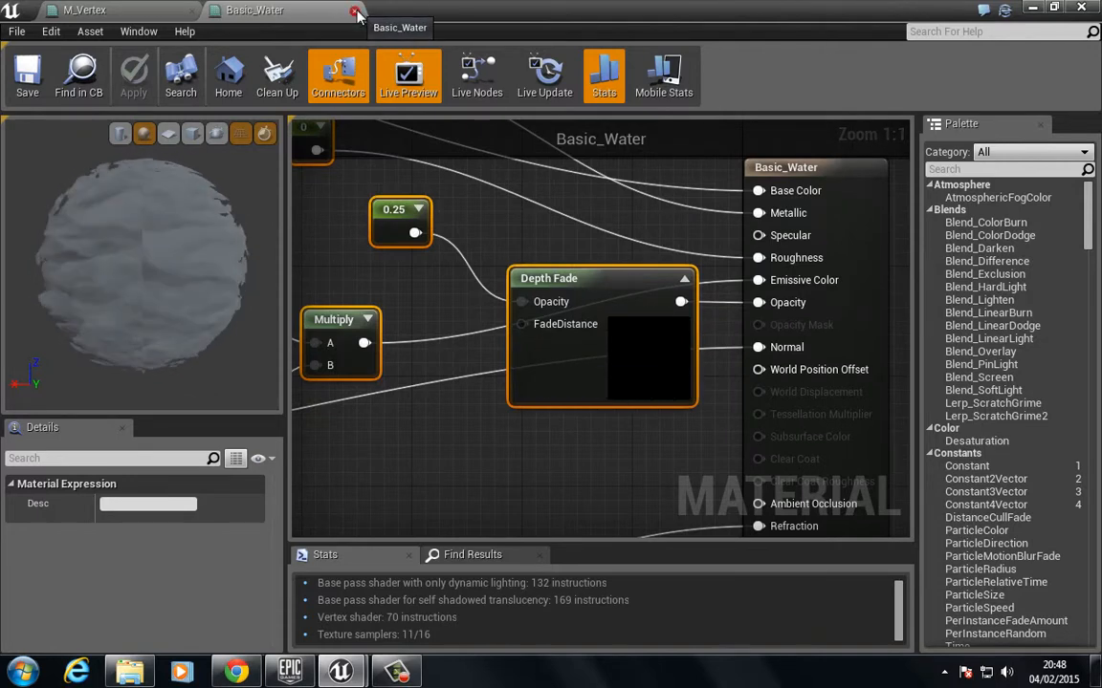
pyautogui.click(357, 11)
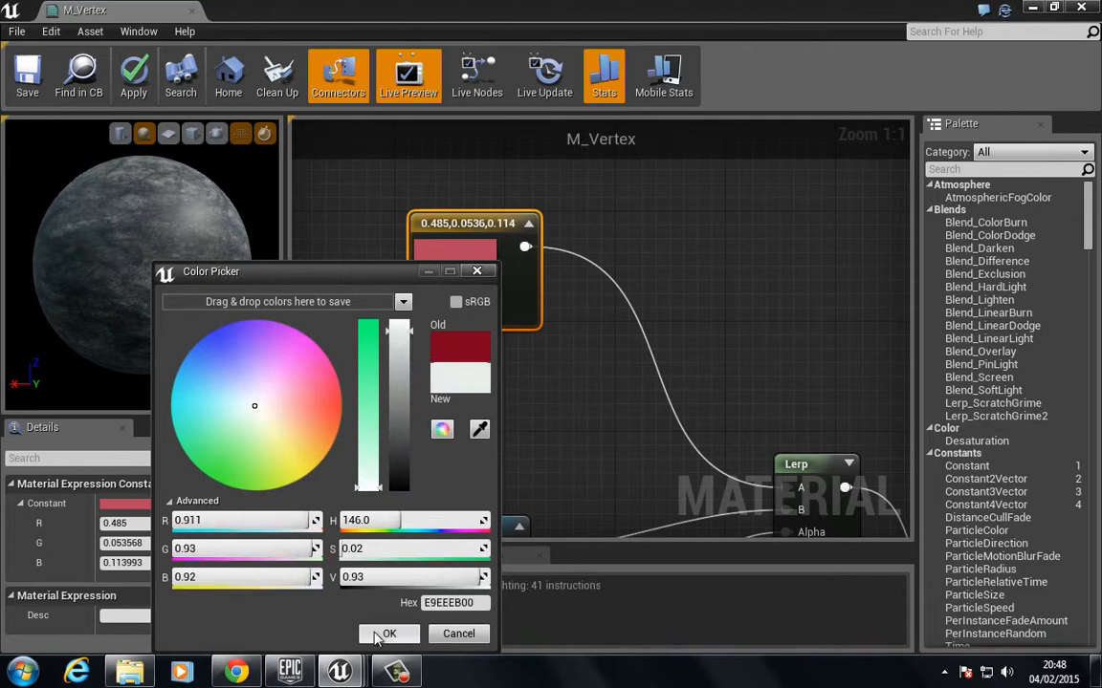
# Step: Make the constant near-white, link the rock texture to Lerp B, reposition Multiply
pyautogui.click(388, 633)
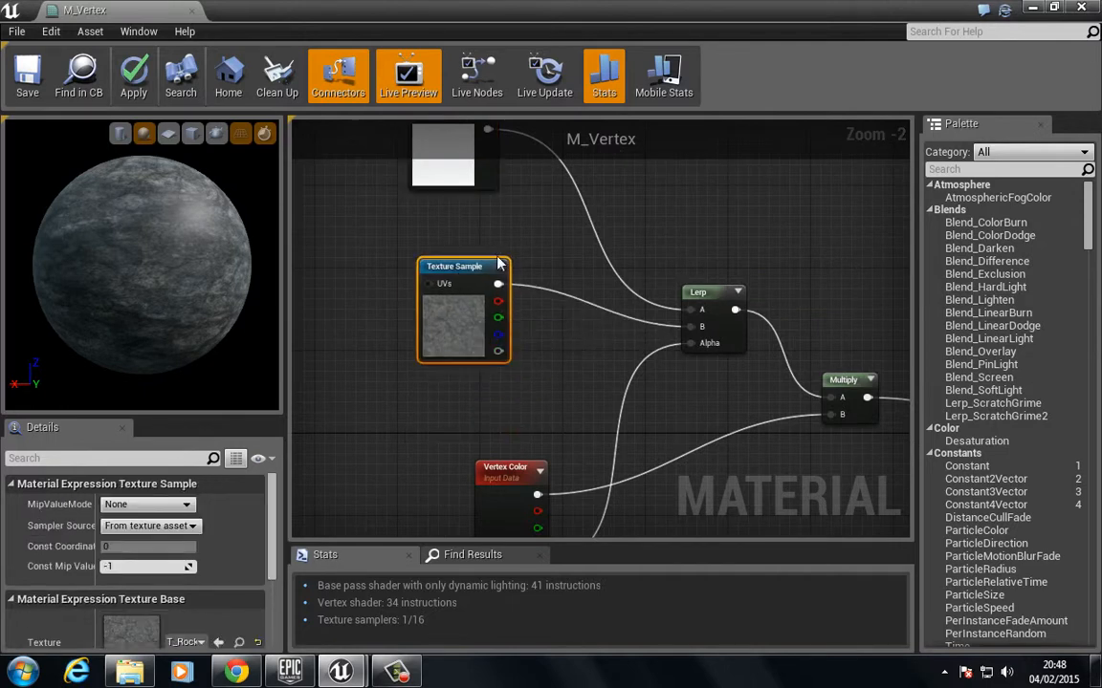
pyautogui.scroll(-3)
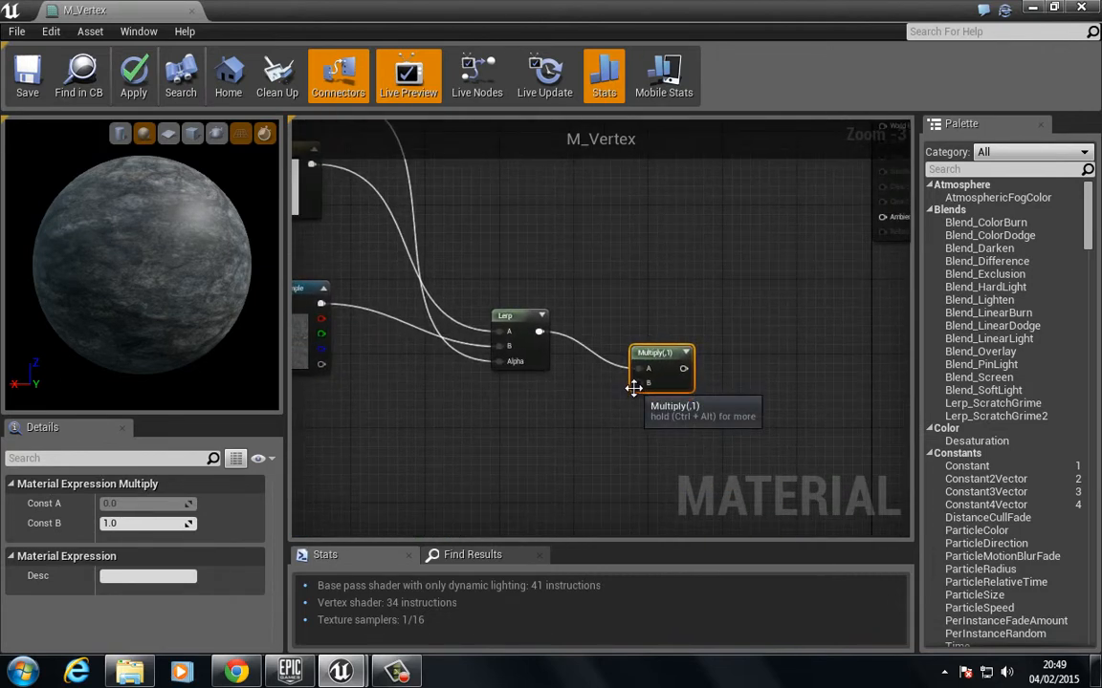
pyautogui.moveTo(660, 368); pyautogui.dragTo(727, 368)
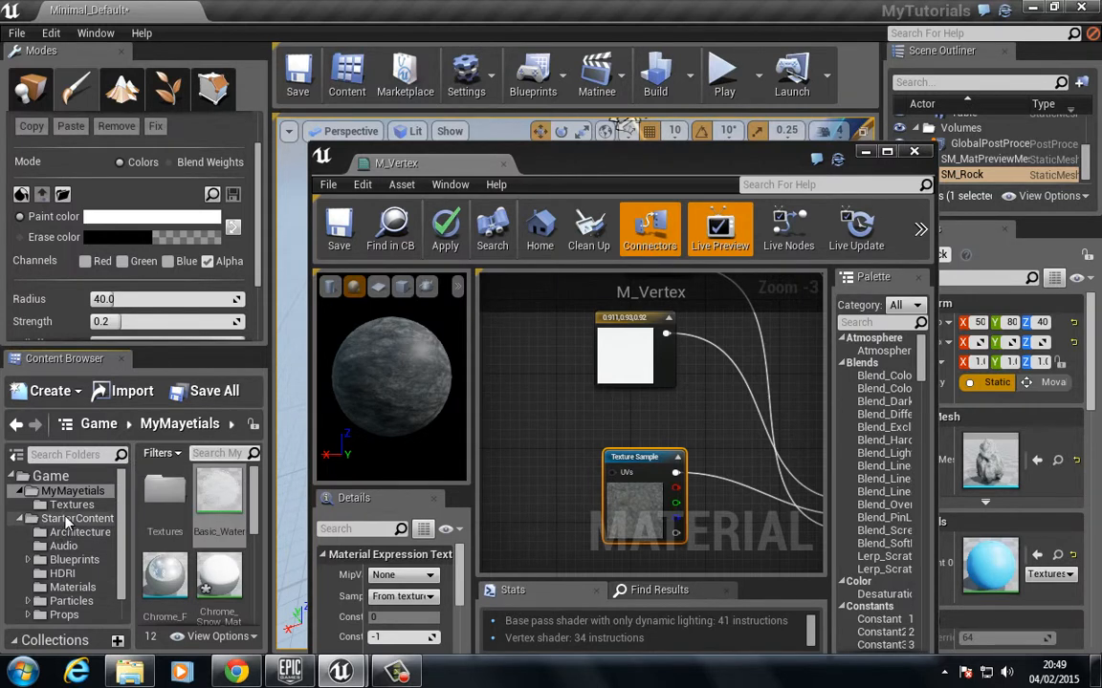
# Step: Add T_Detail_Rocky_N normal-map Texture Samples and wire them into M_Vertex's Normal input
pyautogui.click(77, 517)
pyautogui.write('rock')
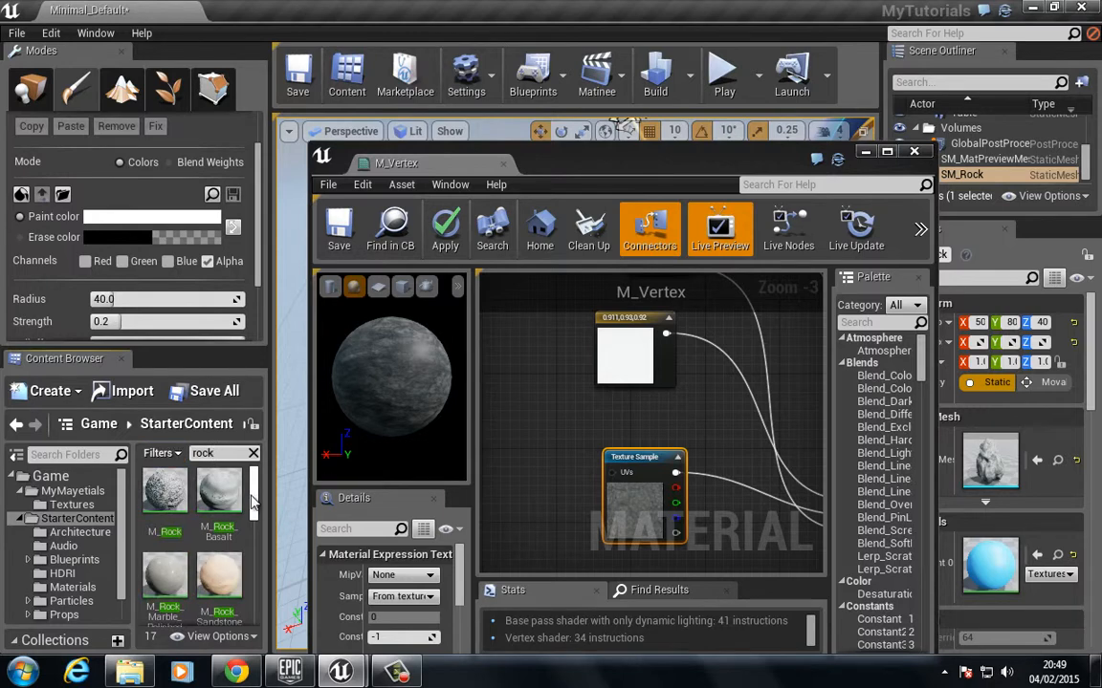
pyautogui.scroll(-3)
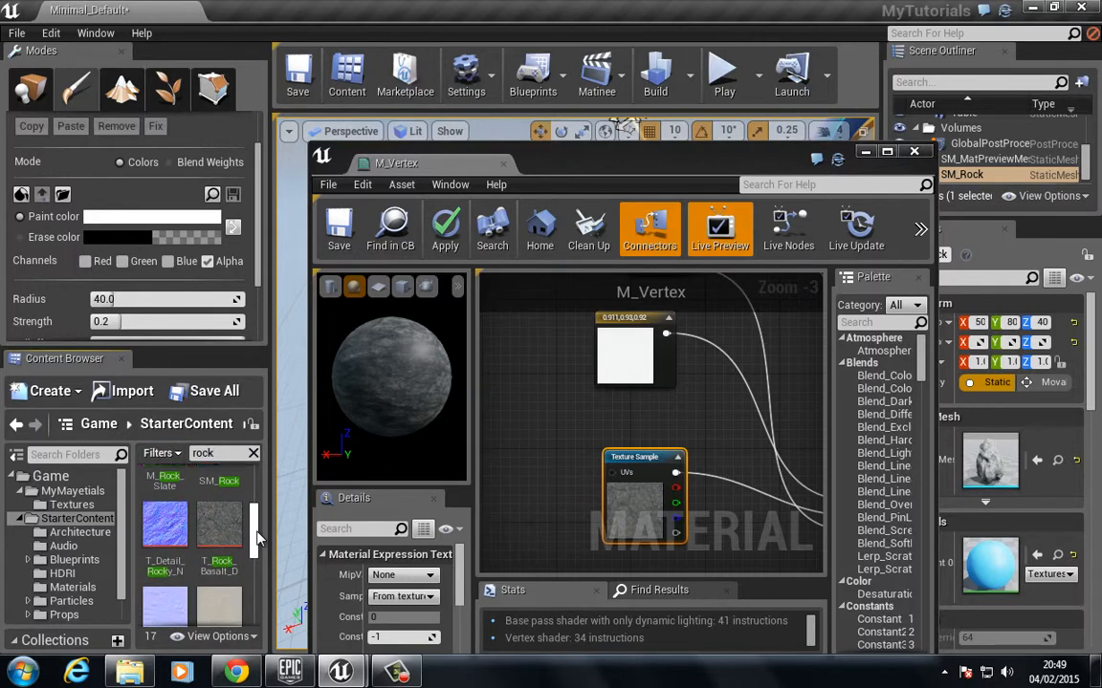
pyautogui.moveTo(164, 521)
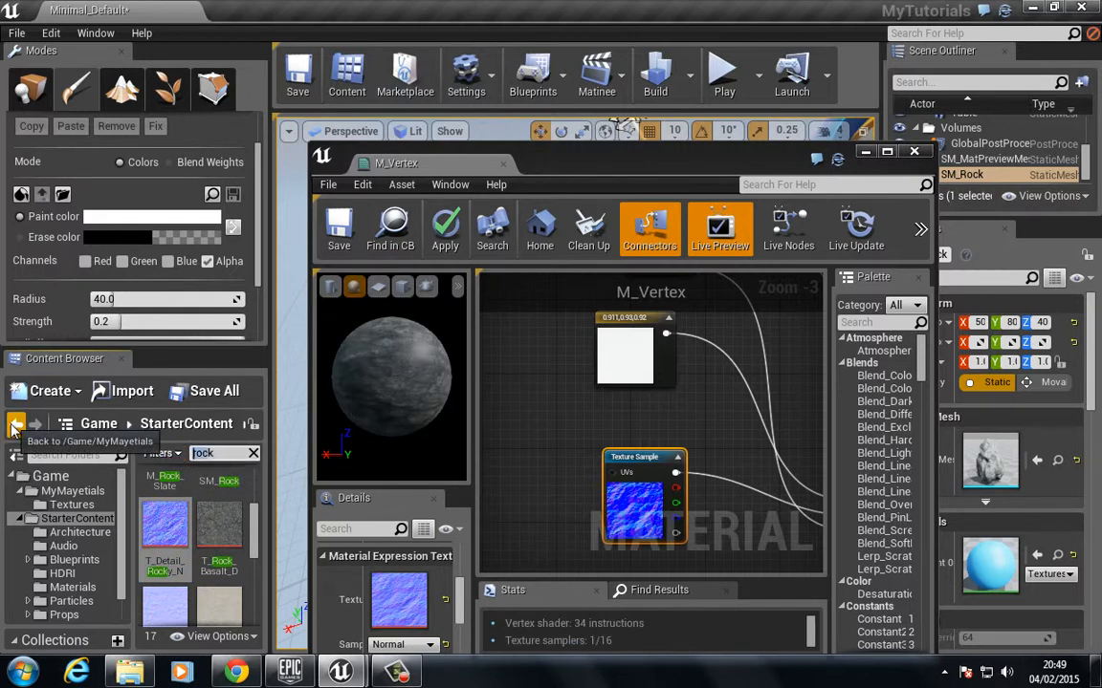
pyautogui.write('Nk')
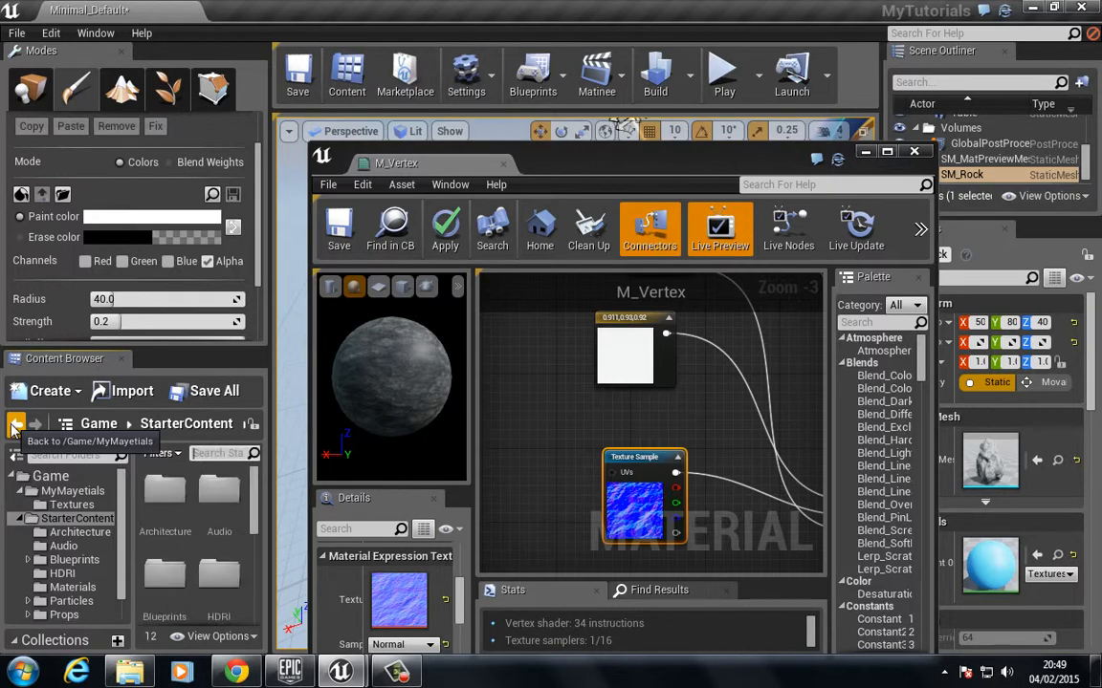
pyautogui.write('NR')
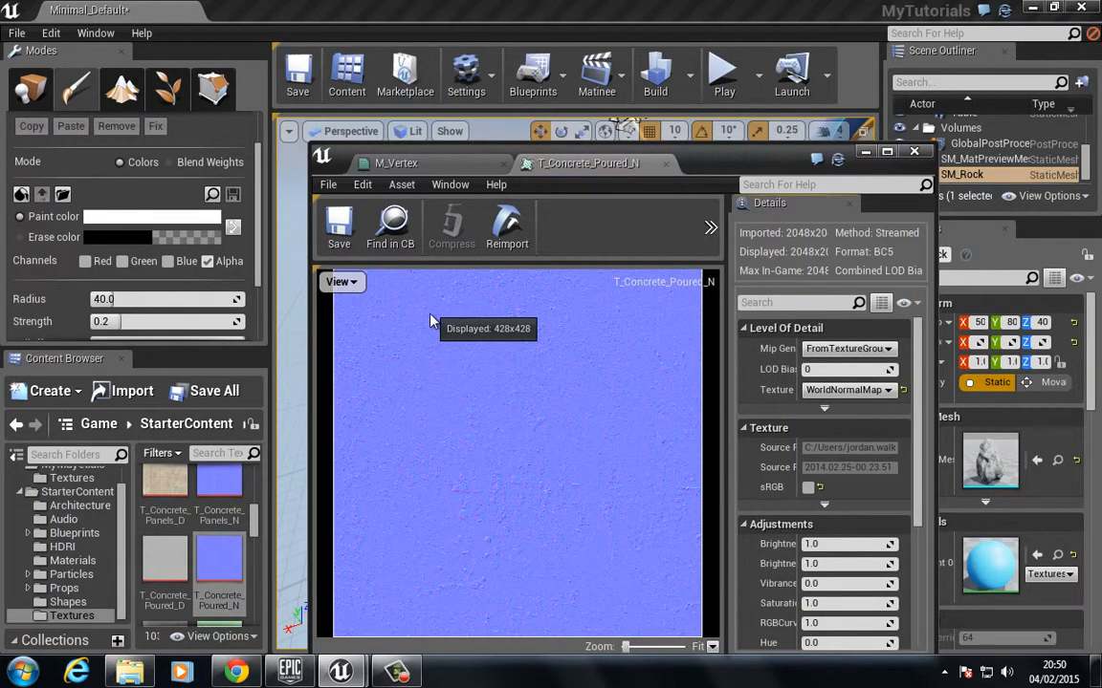
pyautogui.click(396, 163)
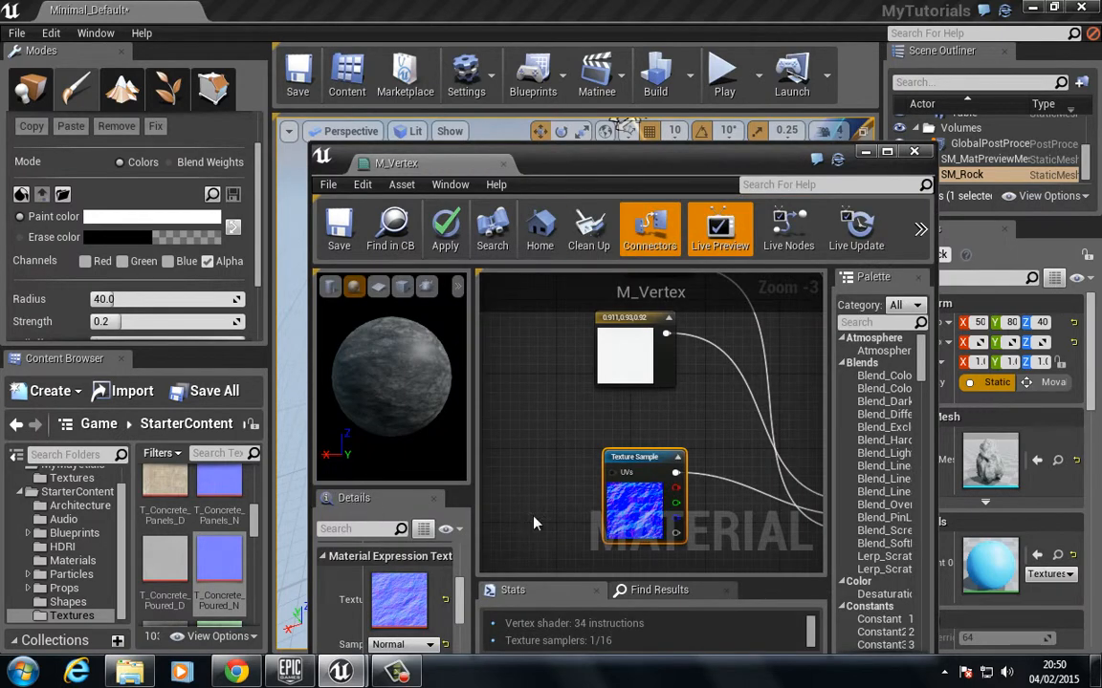
pyautogui.scroll(-3)
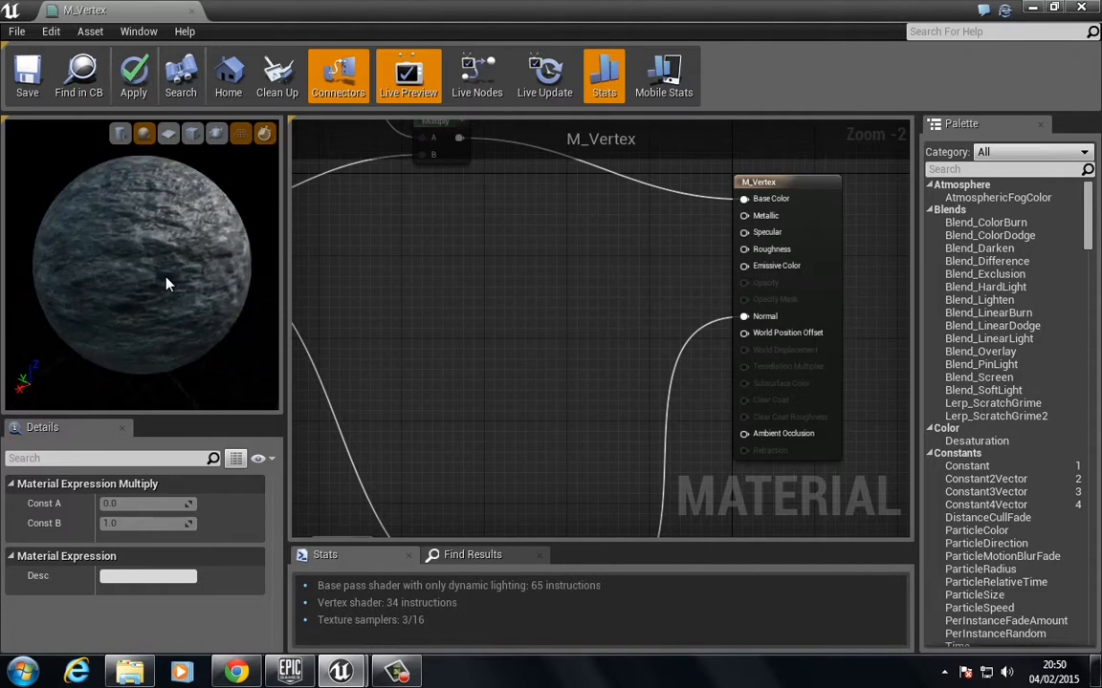
pyautogui.moveTo(27, 74)
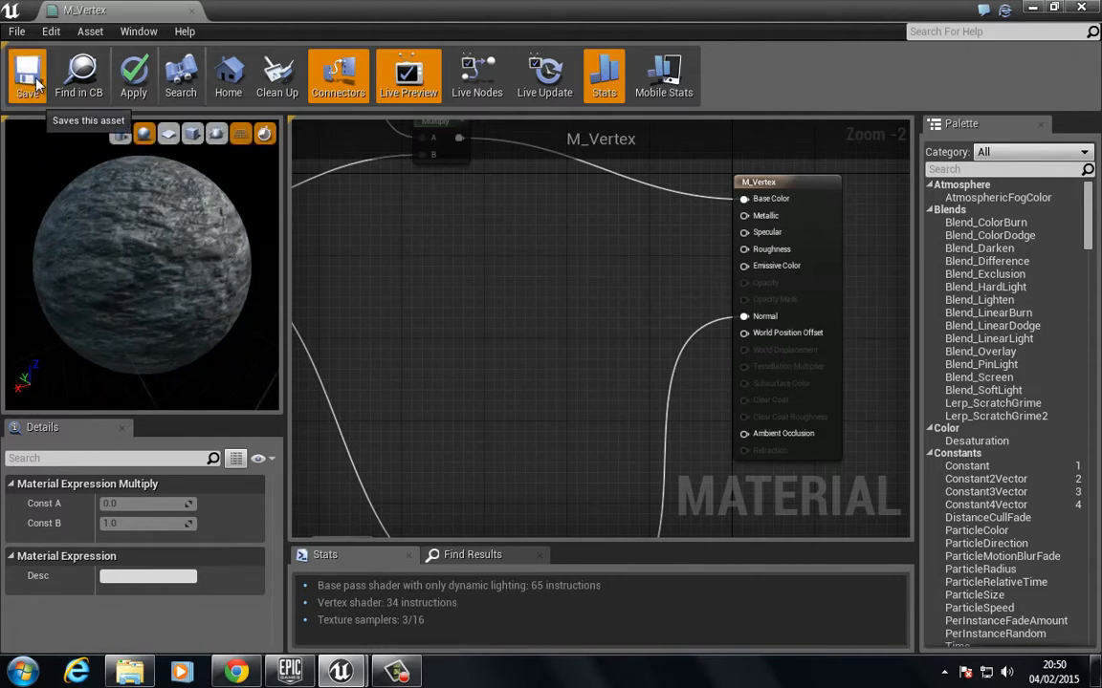
# Step: Save M_Vertex, zoom out to review its blend graph, and close the material editor
pyautogui.click(26, 77)
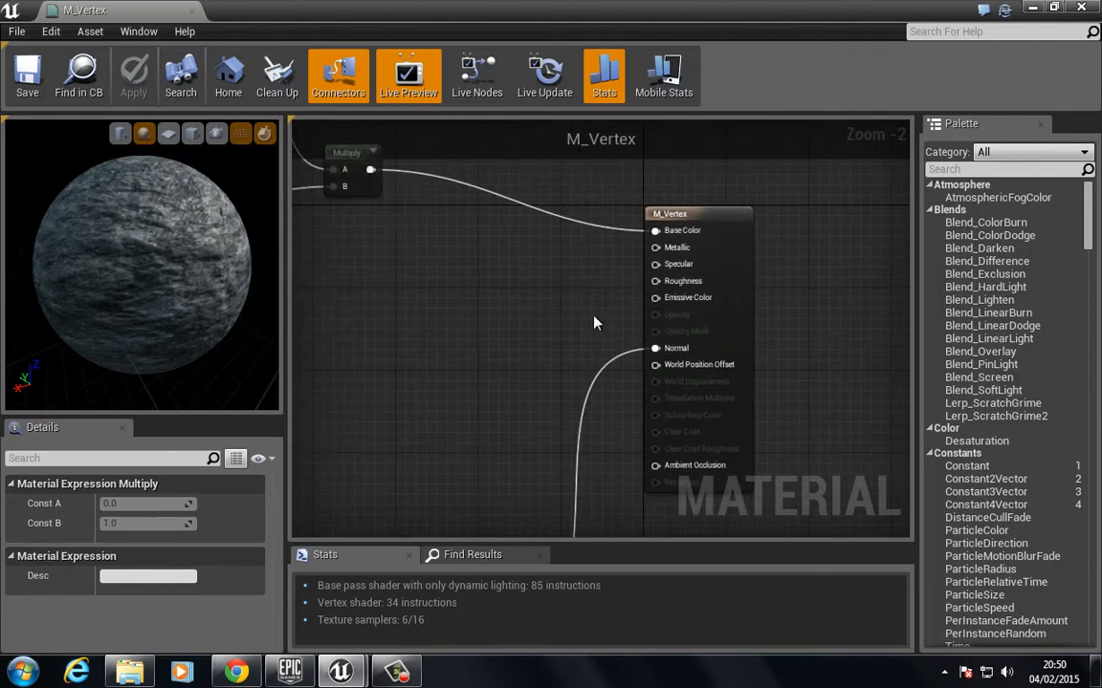
pyautogui.scroll(-3)
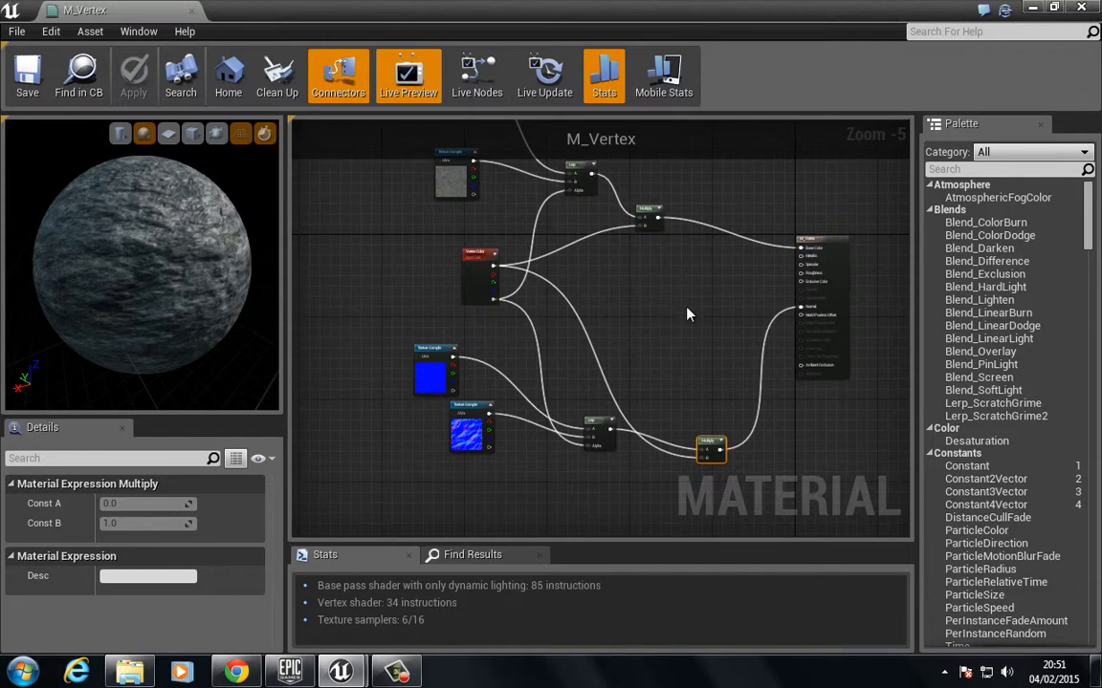
pyautogui.scroll(-3)
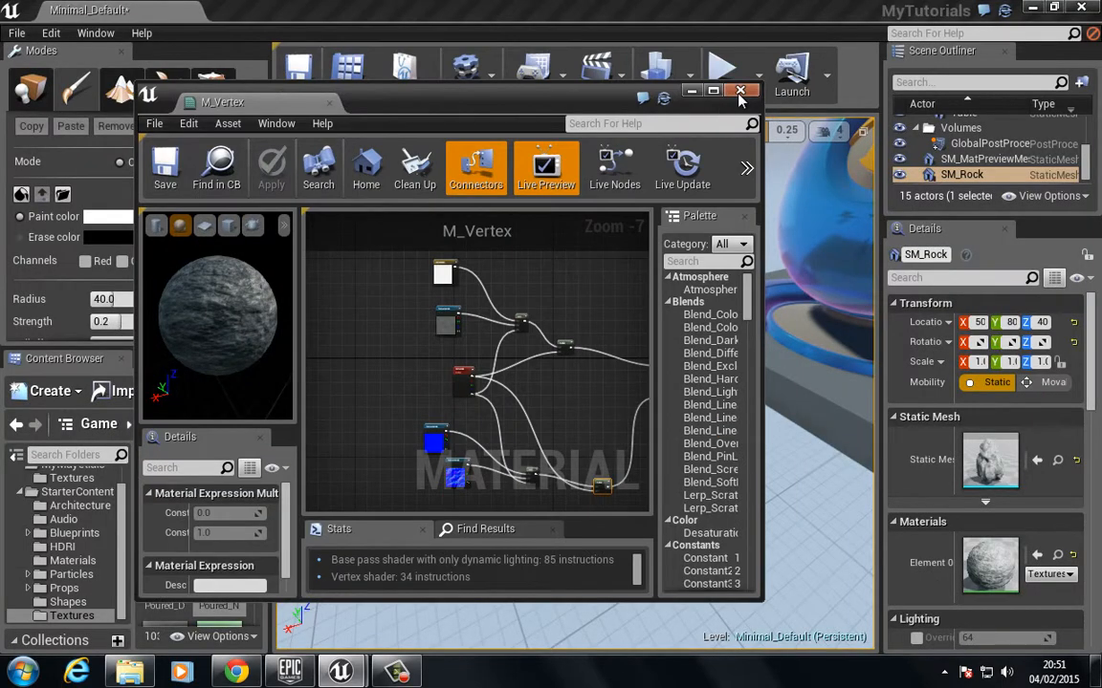
pyautogui.click(739, 90)
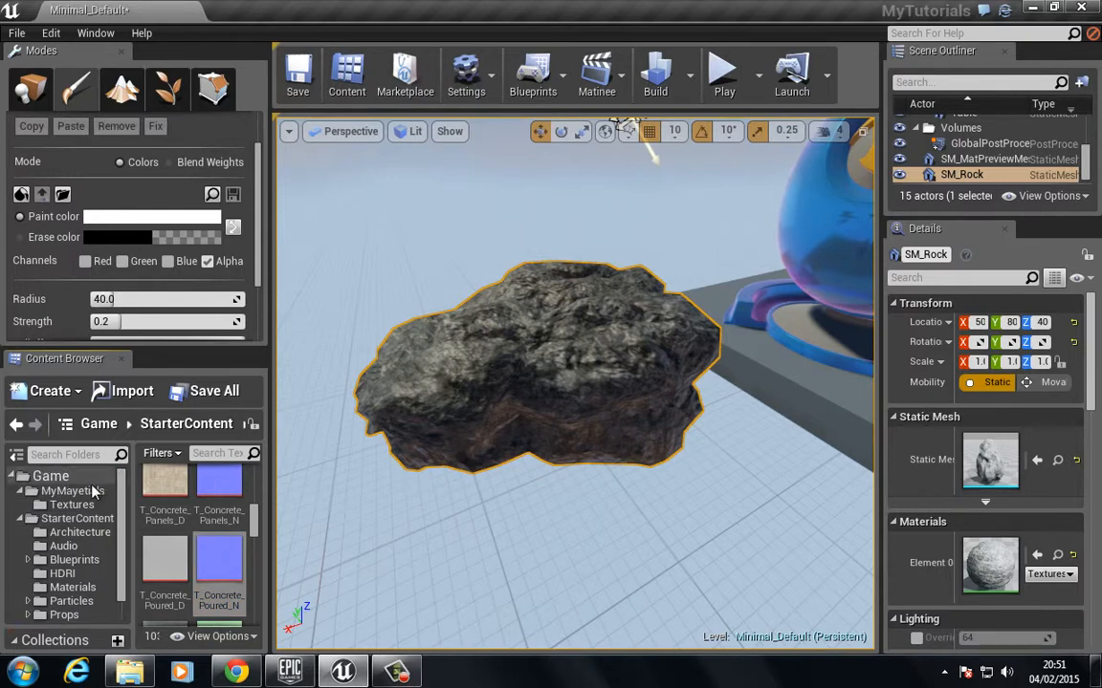
# Step: Select the MyMayetials folder and set the paint brush radius to 10.0
pyautogui.click(71, 490)
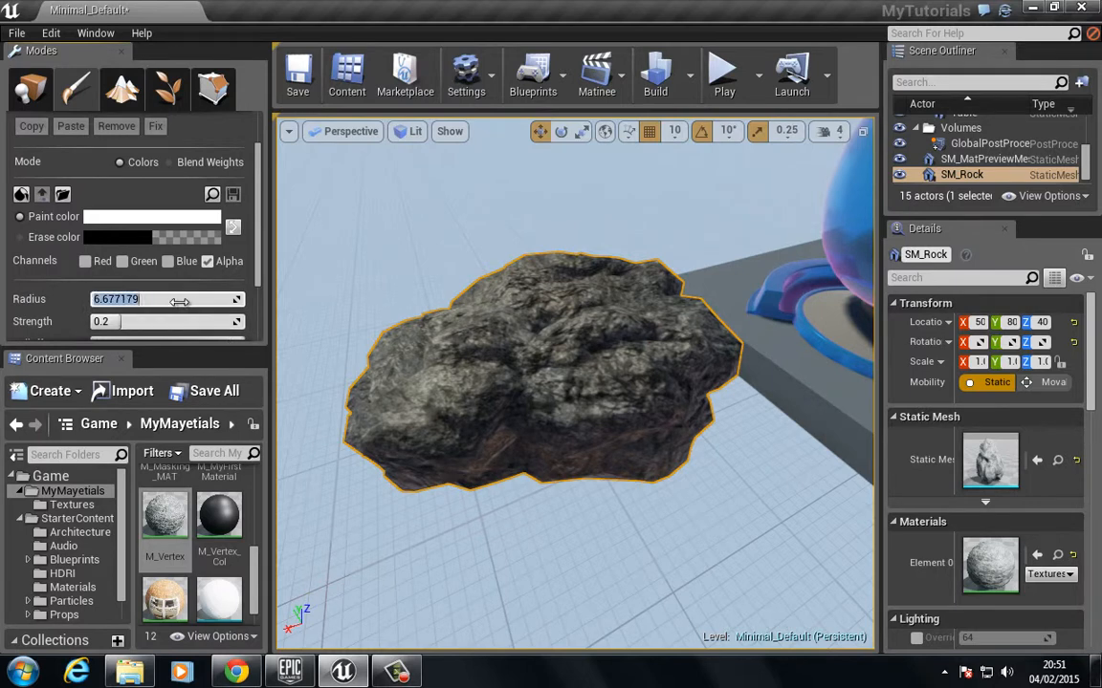
pyautogui.click(143, 300)
pyautogui.write('5')
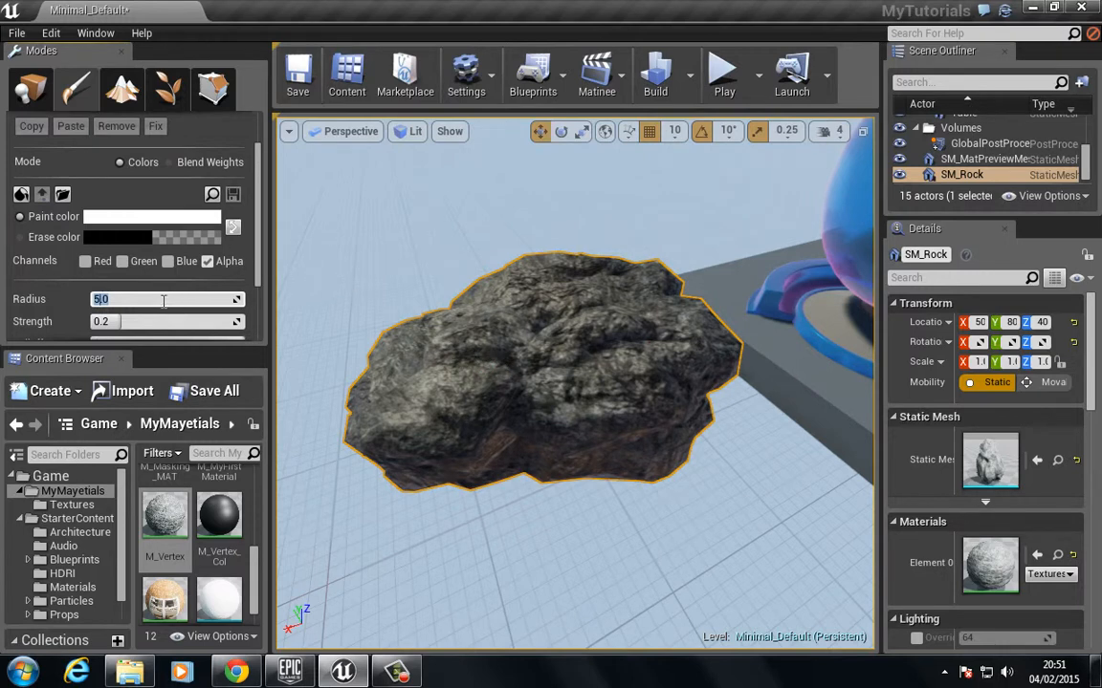
pyautogui.write('10.0')
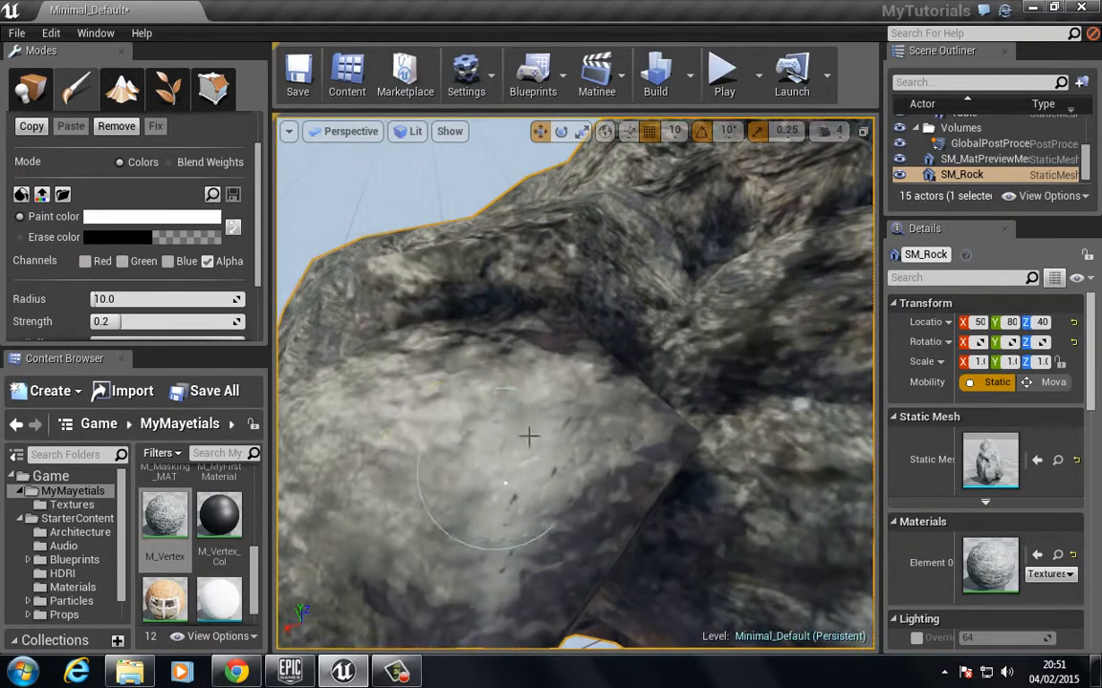
# Step: Paint white snow strokes across the rock's top, middle, ridge and lower left
pyautogui.moveTo(526, 437); pyautogui.dragTo(483, 376)
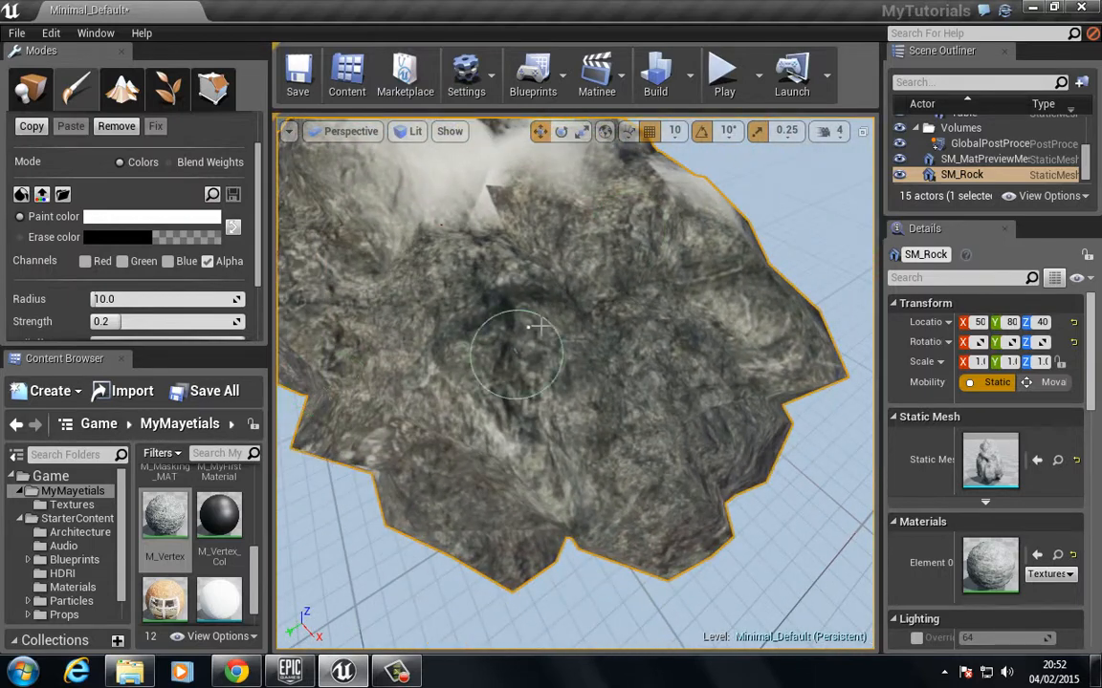
pyautogui.moveTo(526, 354); pyautogui.dragTo(593, 459)
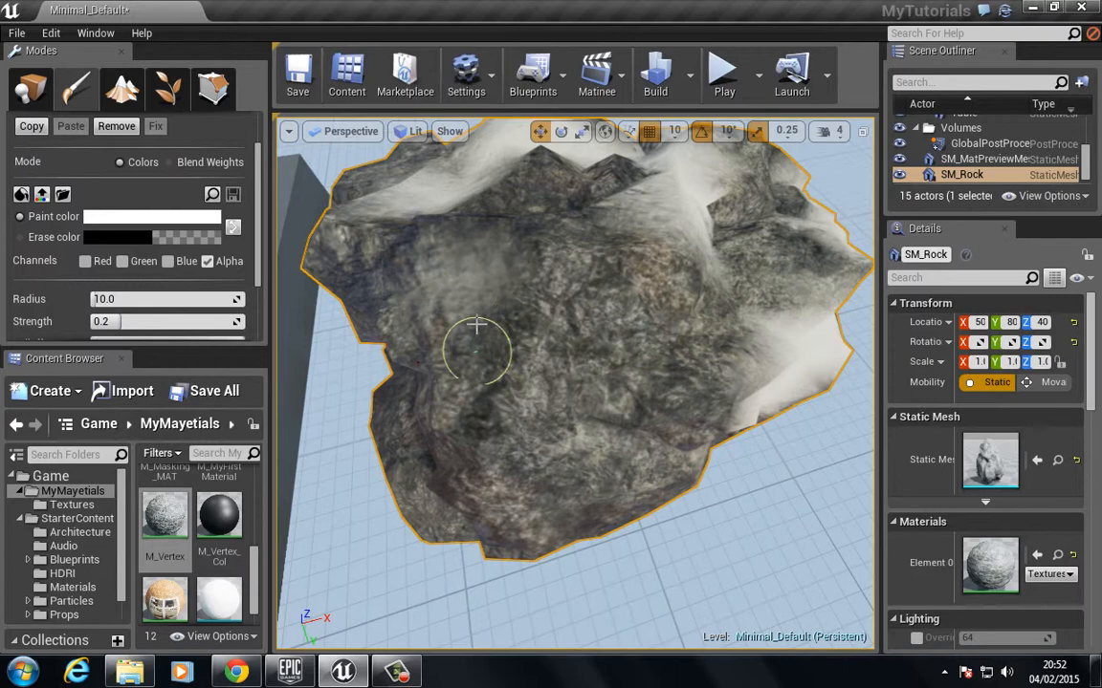
pyautogui.moveTo(478, 349); pyautogui.dragTo(559, 488)
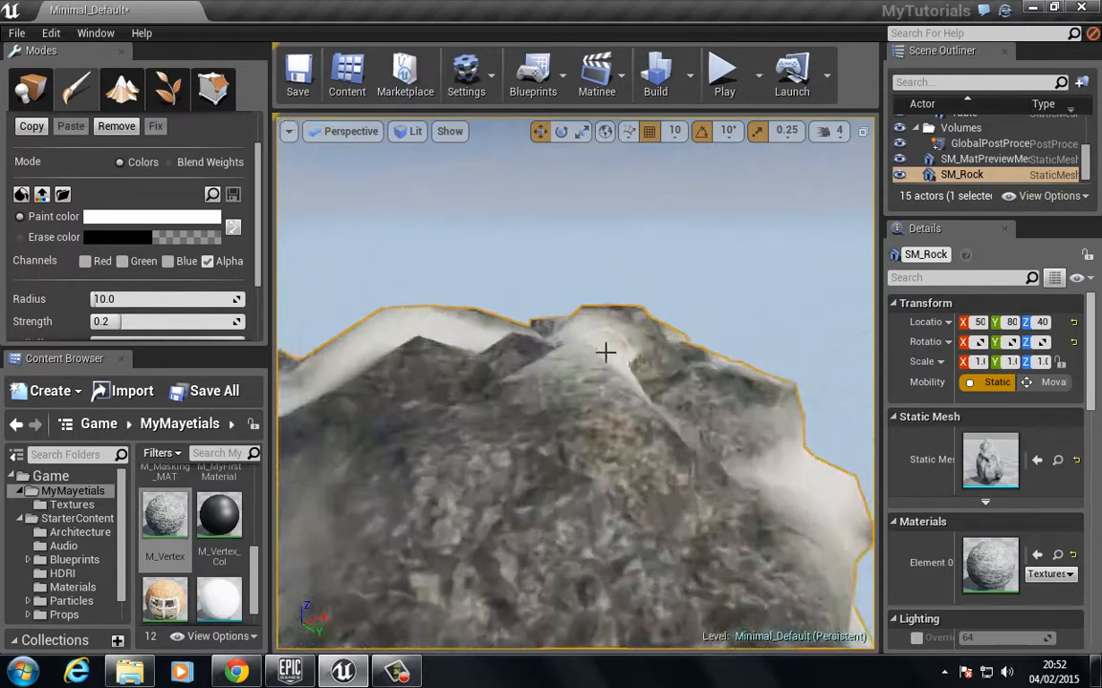
pyautogui.moveTo(605, 354); pyautogui.dragTo(530, 425)
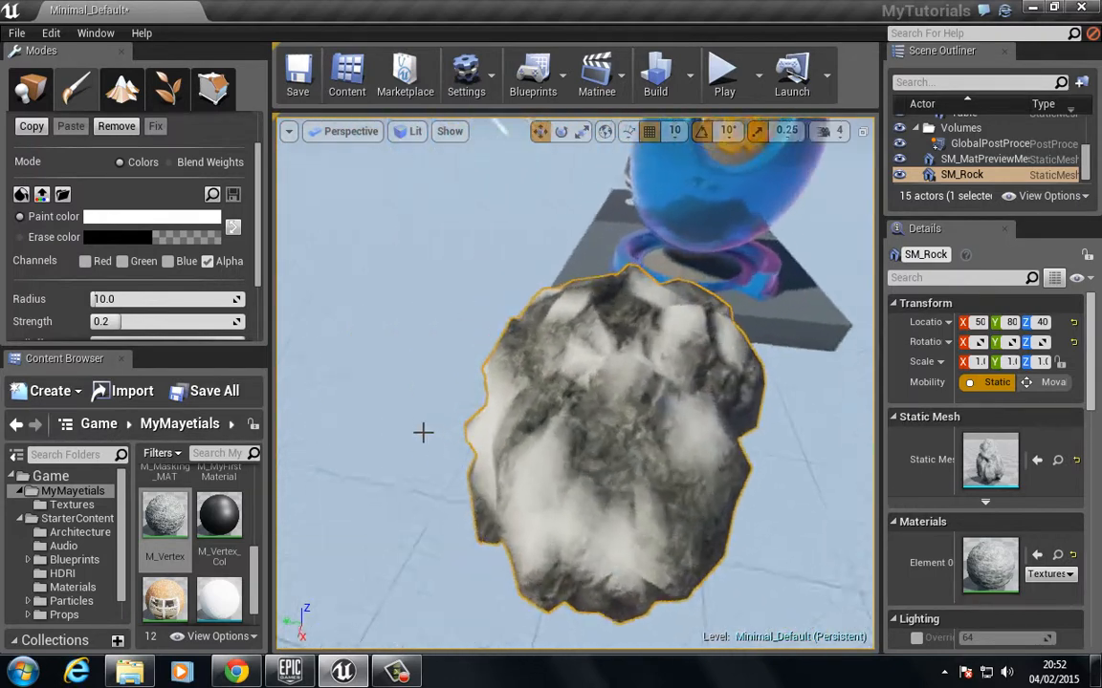
pyautogui.moveTo(424, 433); pyautogui.dragTo(380, 469)
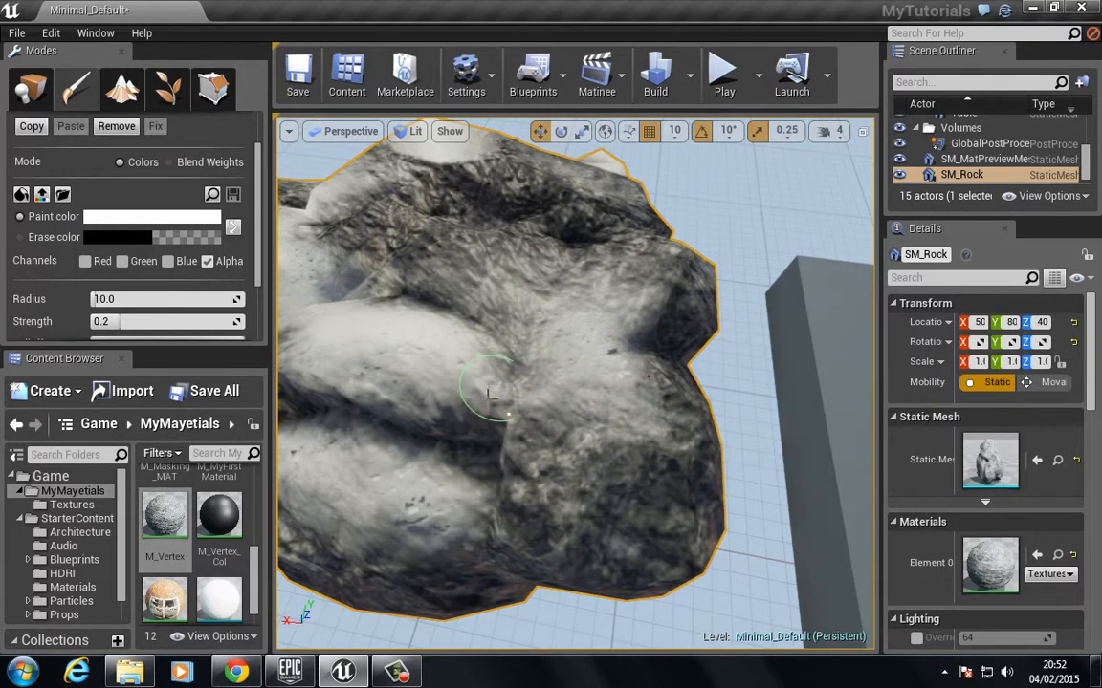
pyautogui.moveTo(631, 459)
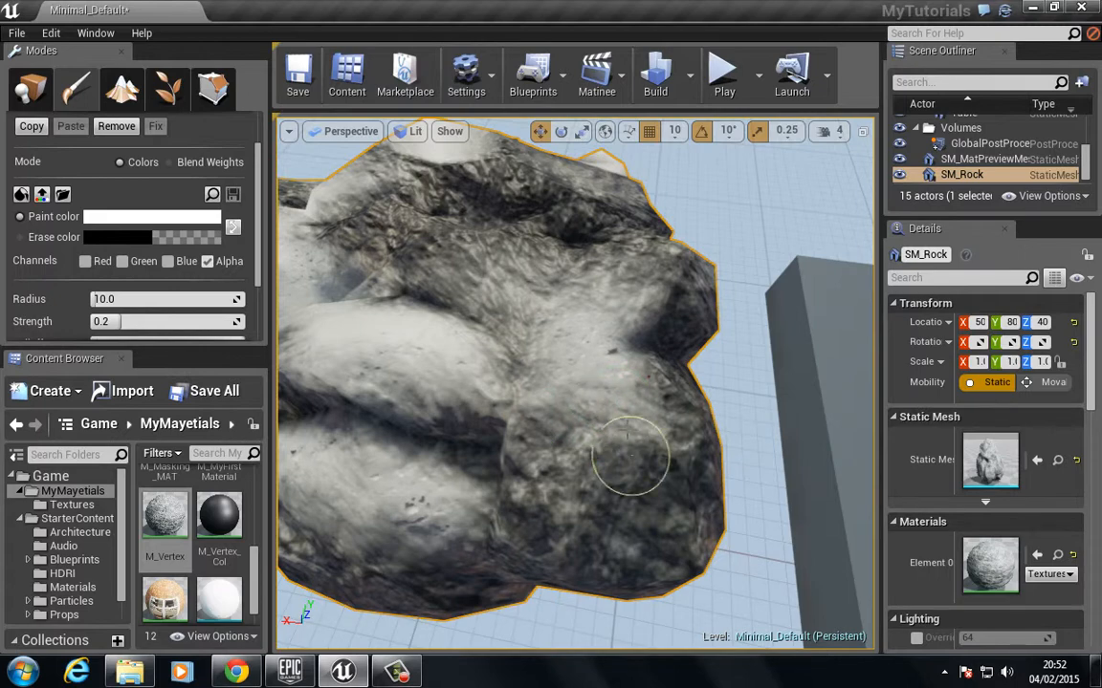